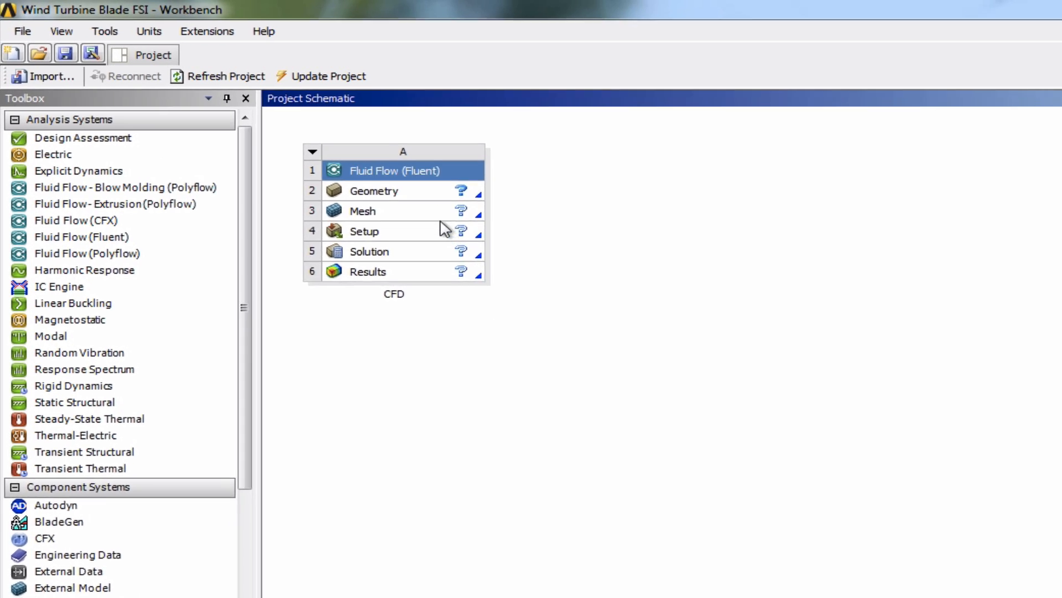
Import 'Blade Geometry for Tutorial' from Downloads into the Geometry cell via Browse.
right_click(373, 190)
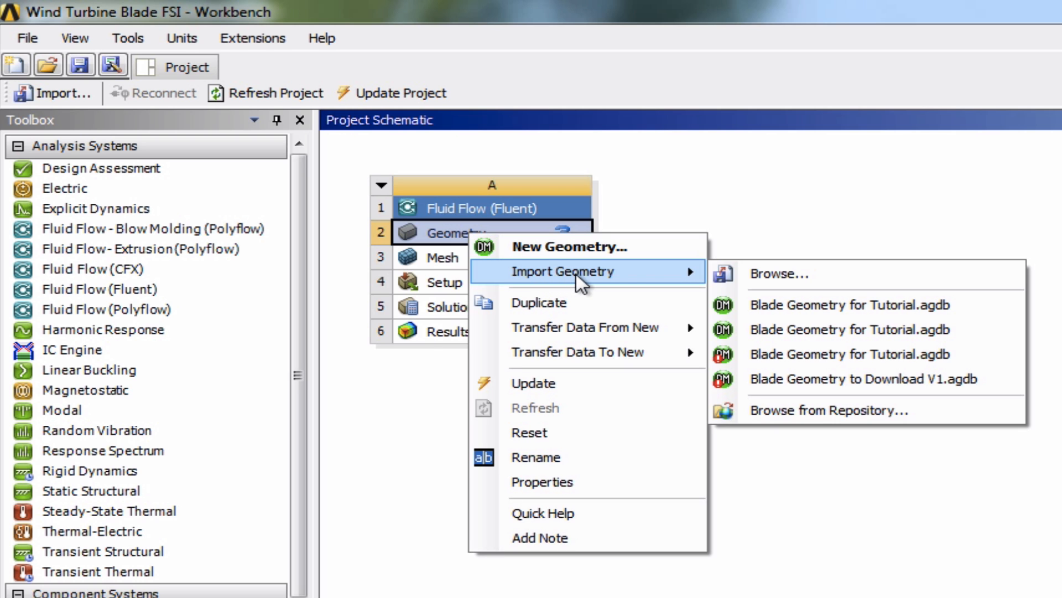
left_click(779, 273)
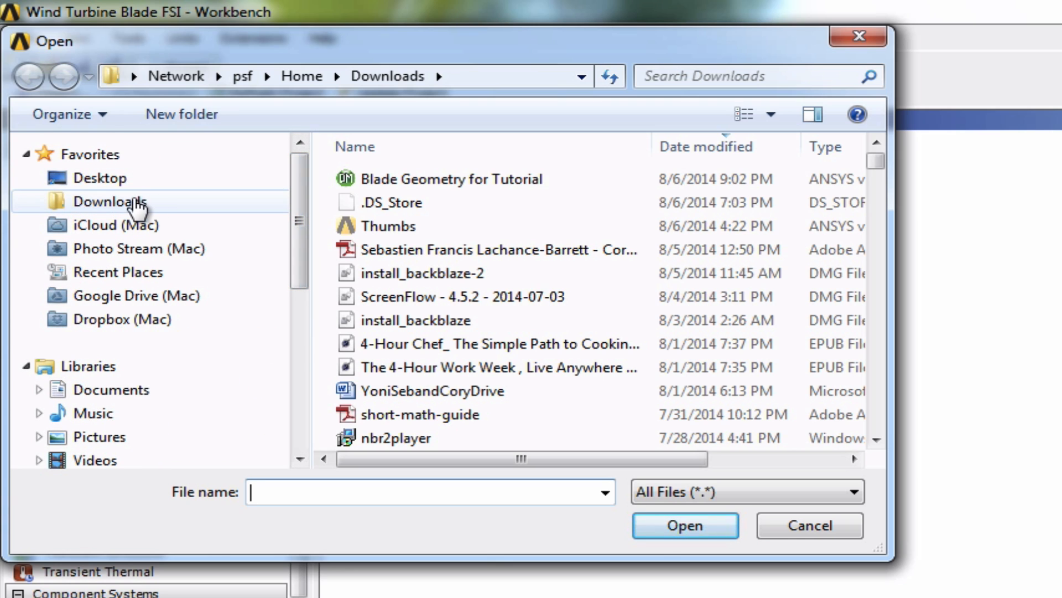
left_click(452, 178)
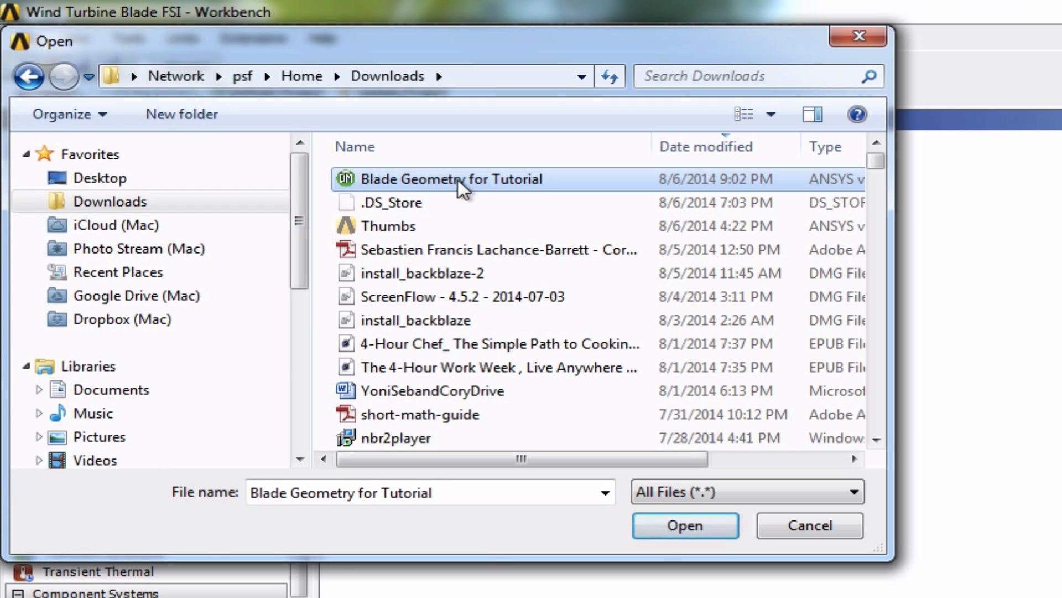
left_click(684, 524)
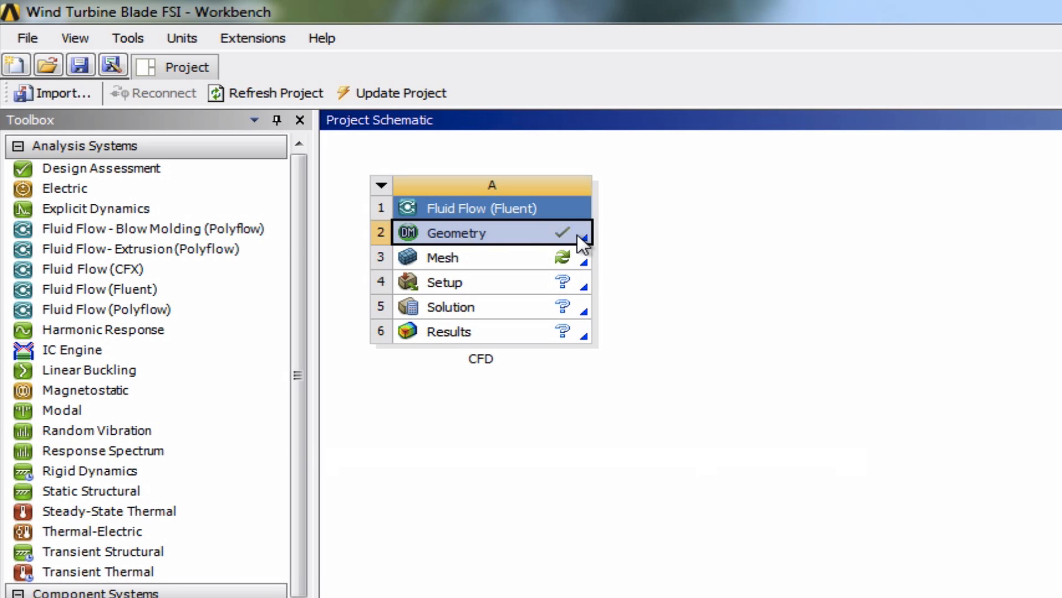
mouse_move(591, 242)
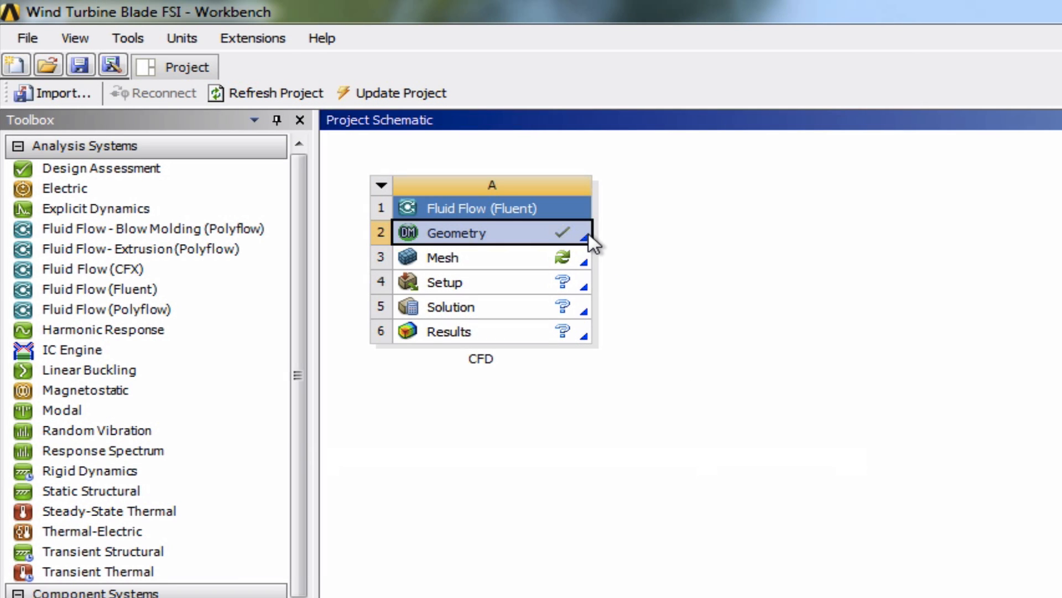
mouse_move(575, 244)
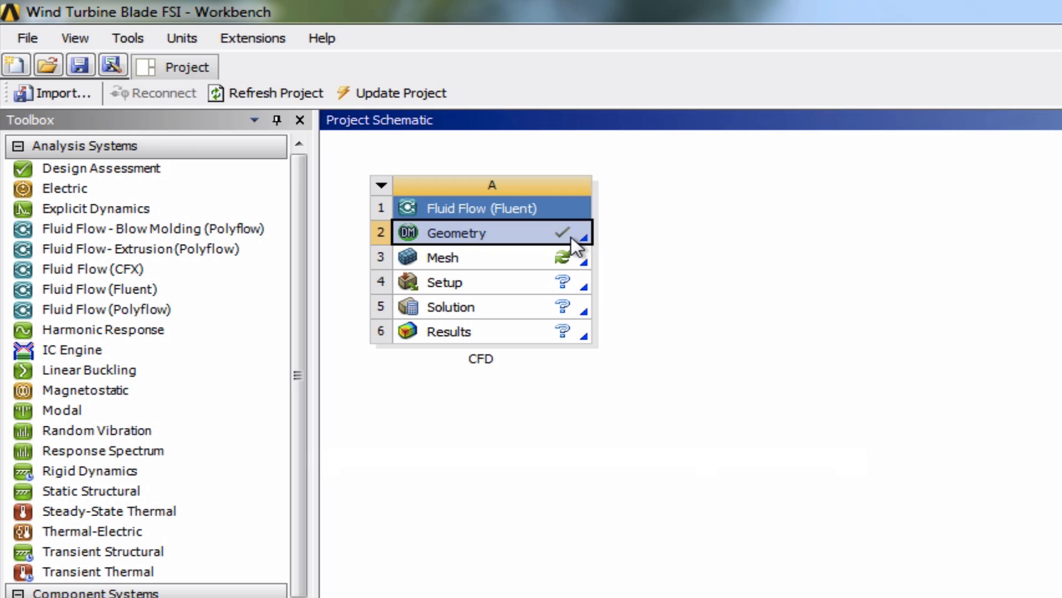
mouse_move(475, 242)
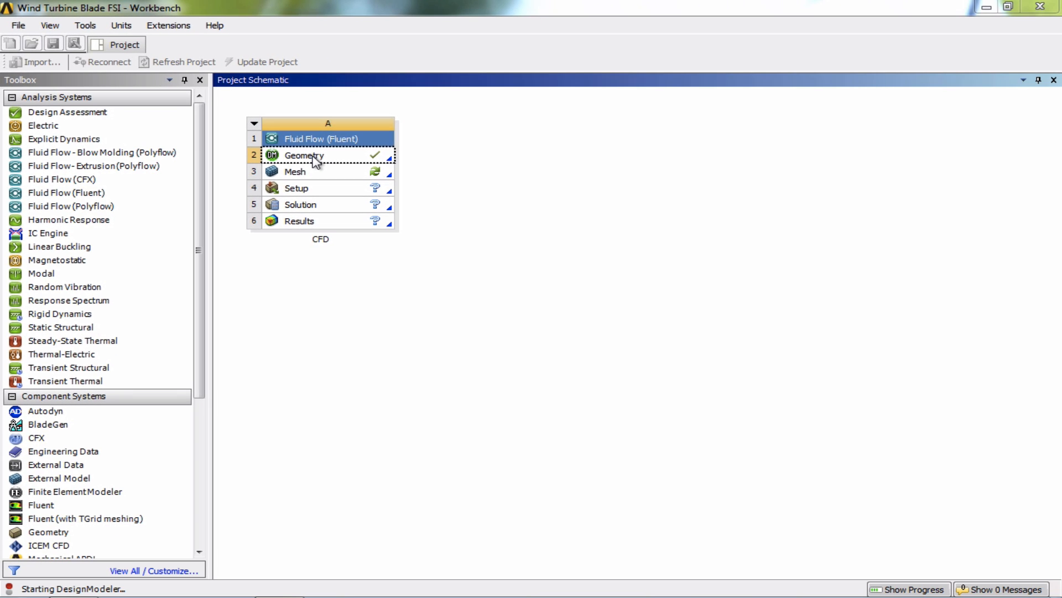
Launch DesignModeler on the Geometry cell, view the blade as Wireframe, then back to Shaded Exterior and Edges.
double_click(304, 154)
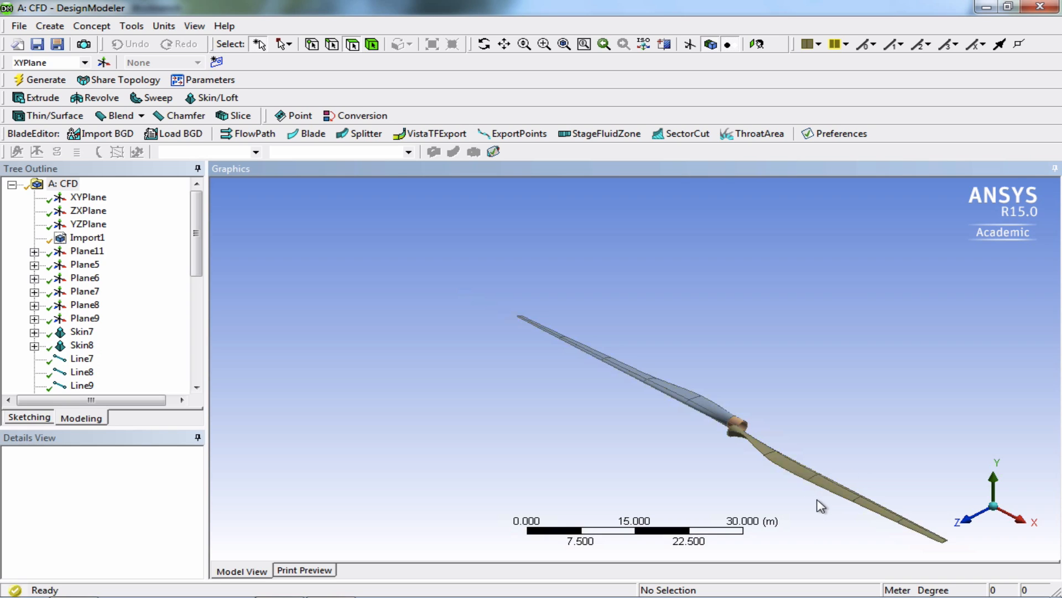
mouse_move(815, 499)
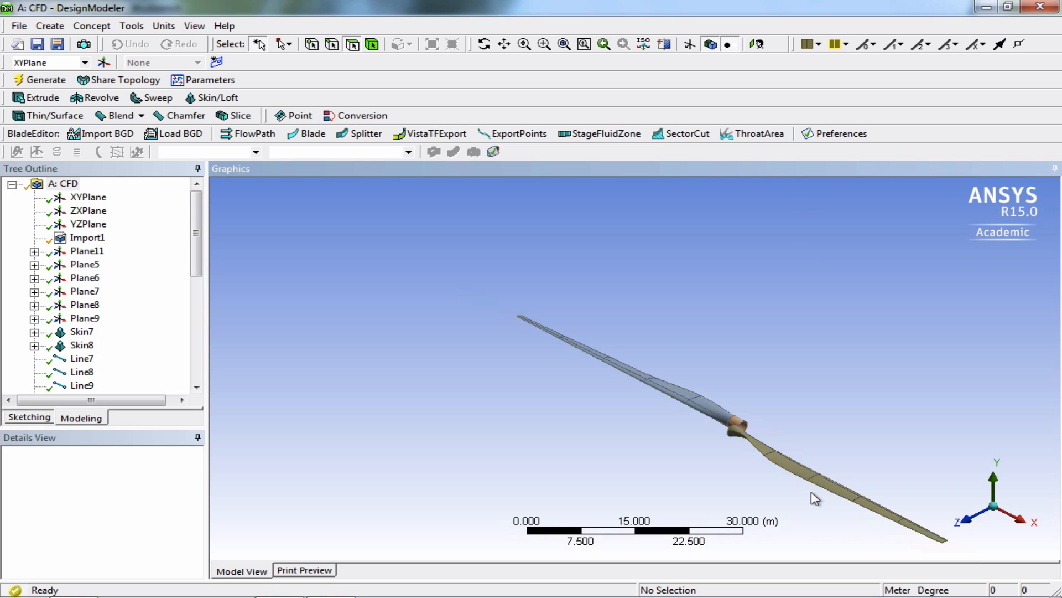
mouse_move(393, 316)
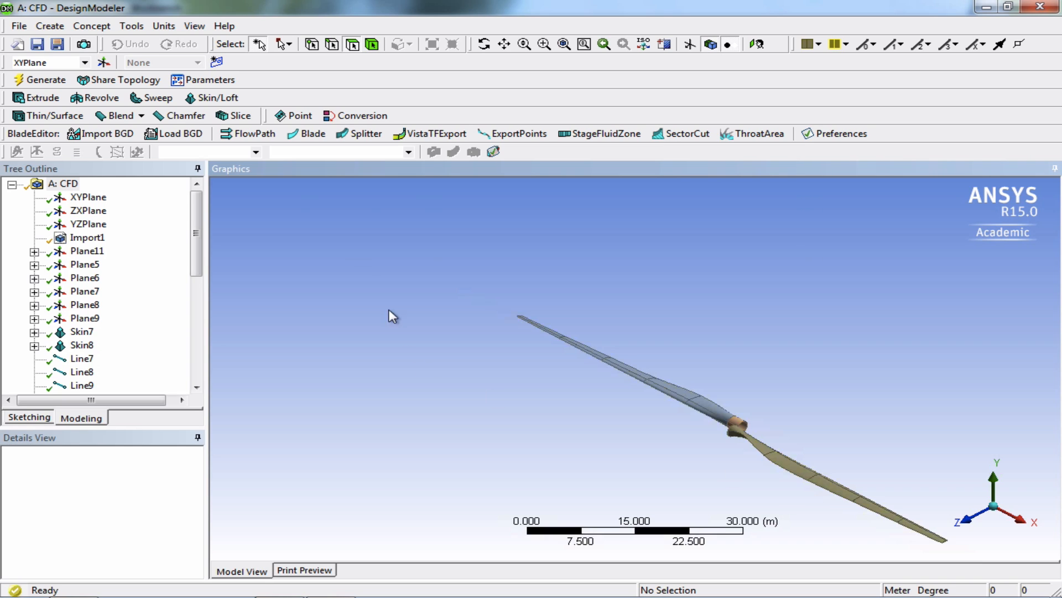
left_click(195, 26)
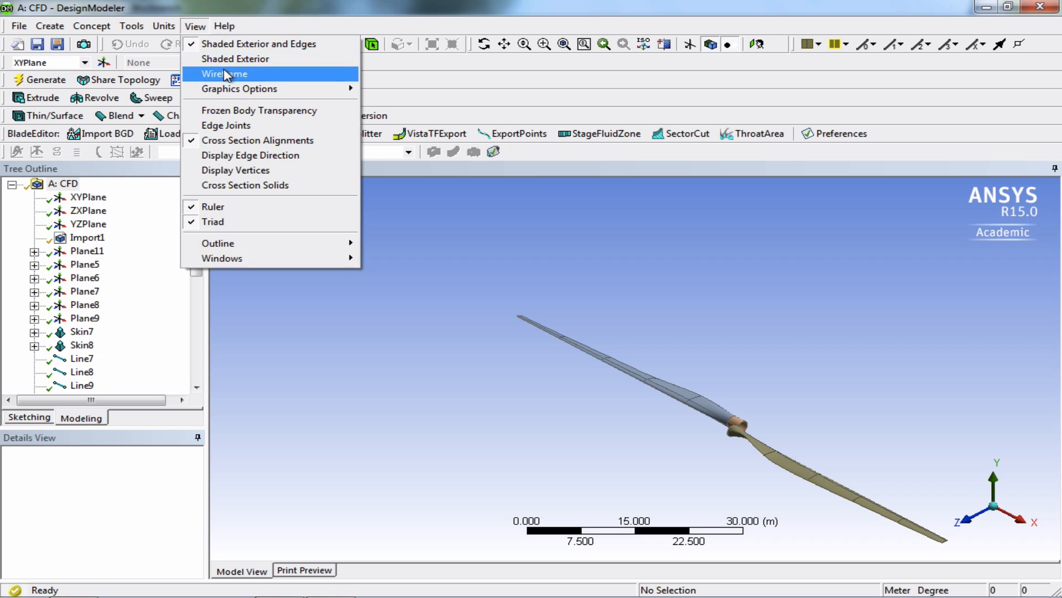
left_click(225, 73)
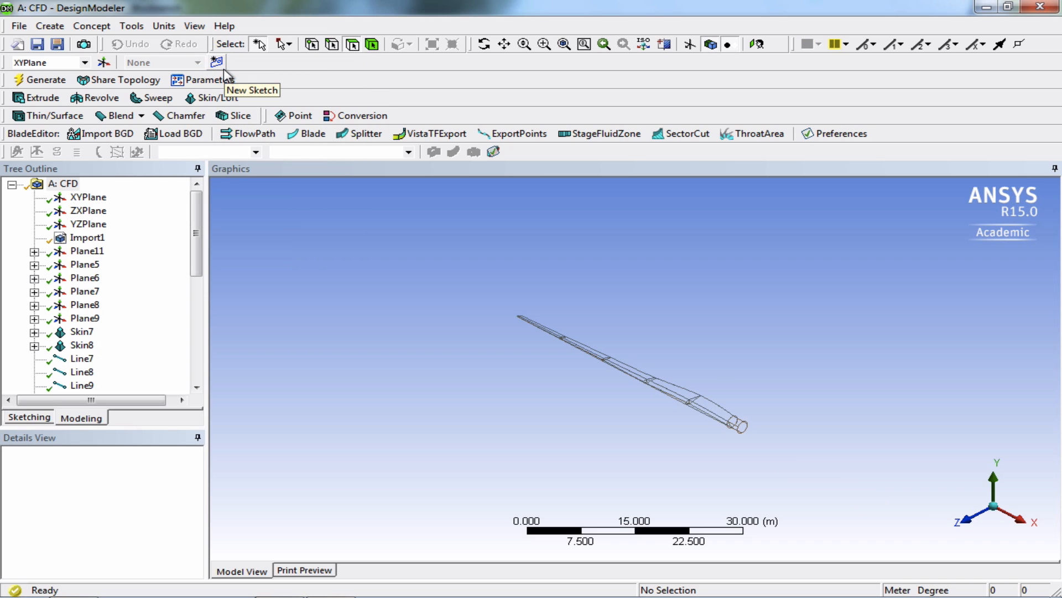
mouse_move(204, 32)
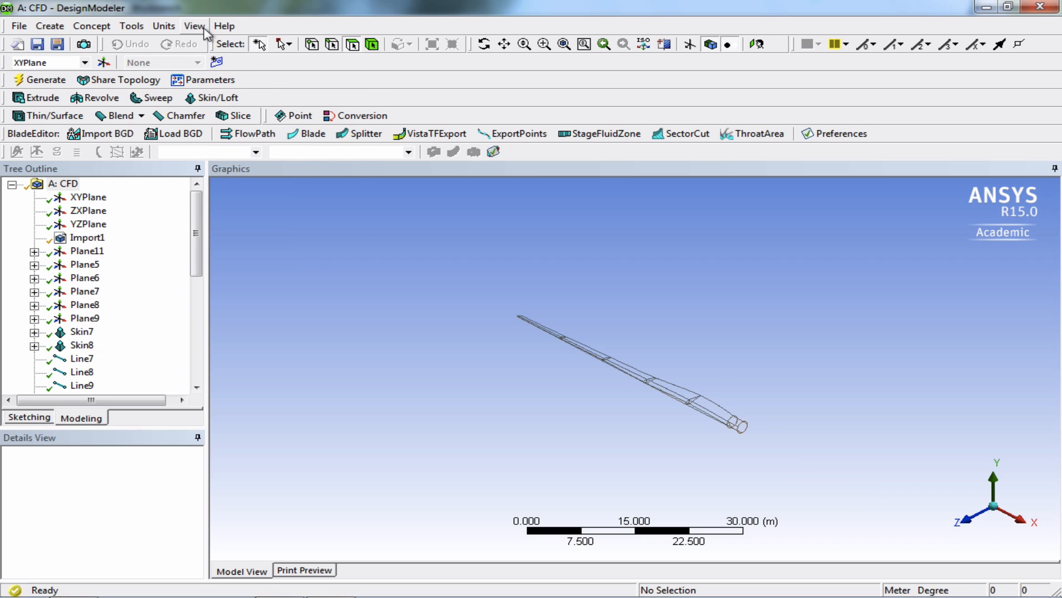
left_click(195, 25)
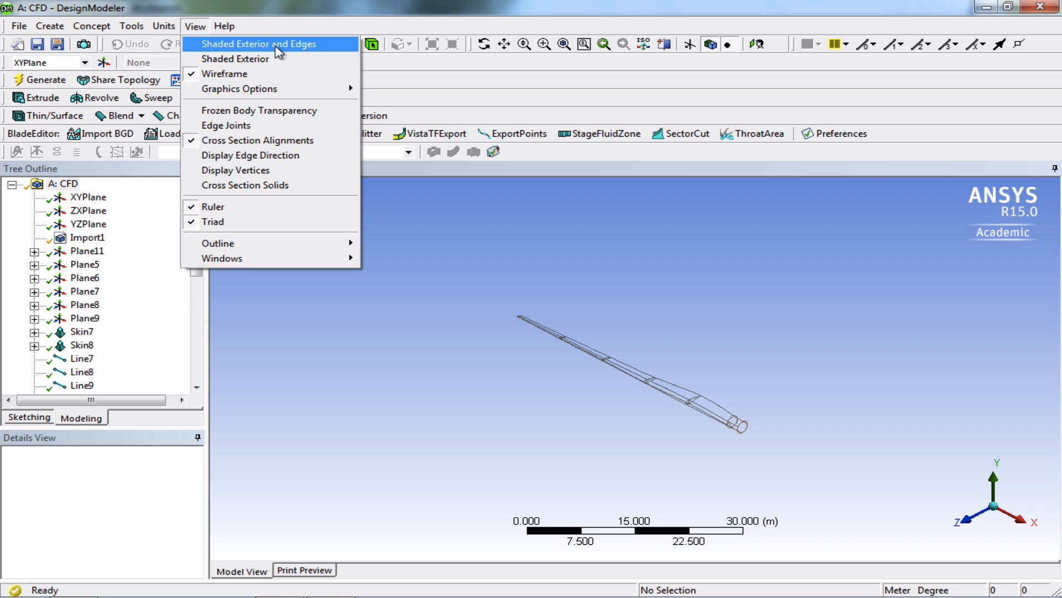
left_click(237, 59)
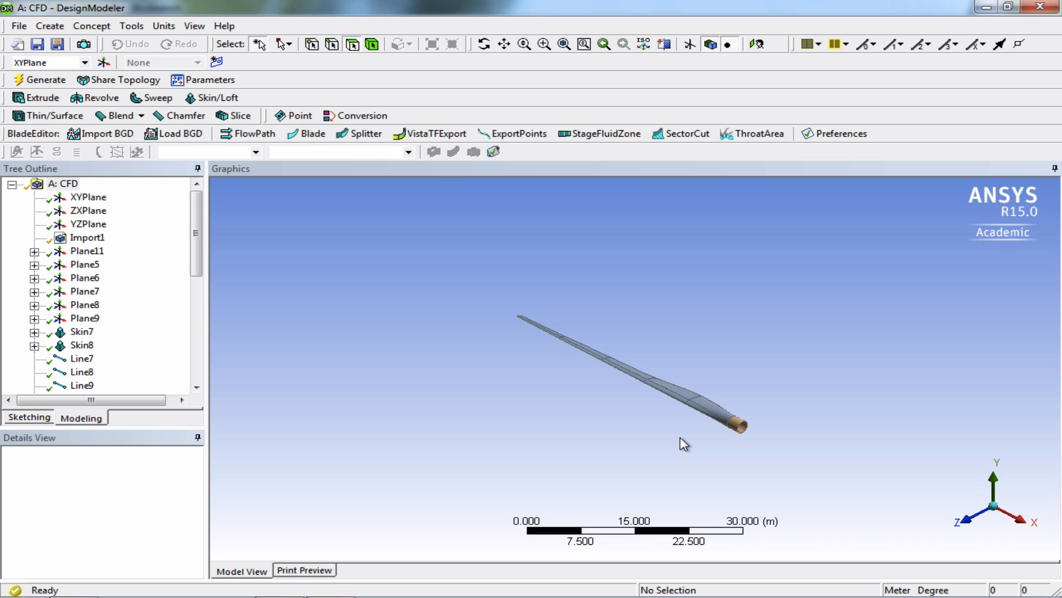
mouse_move(573, 413)
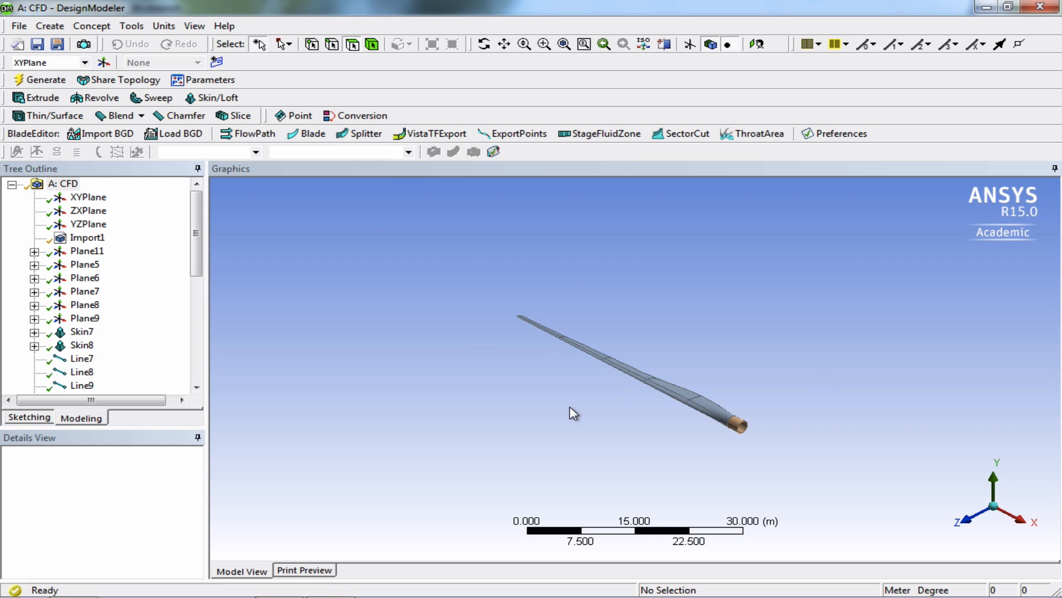
mouse_move(648, 443)
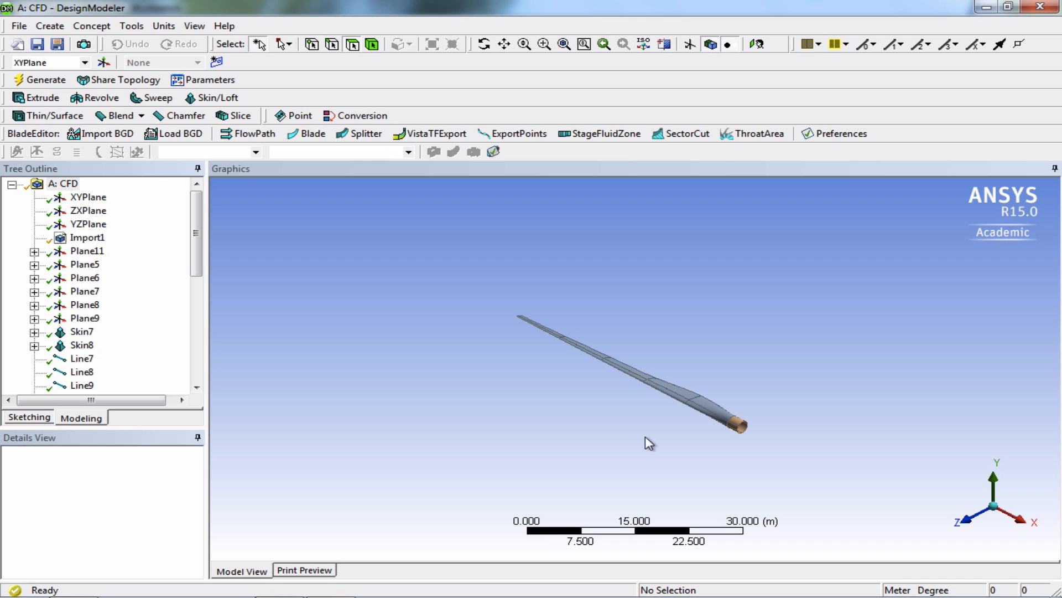
mouse_move(645, 439)
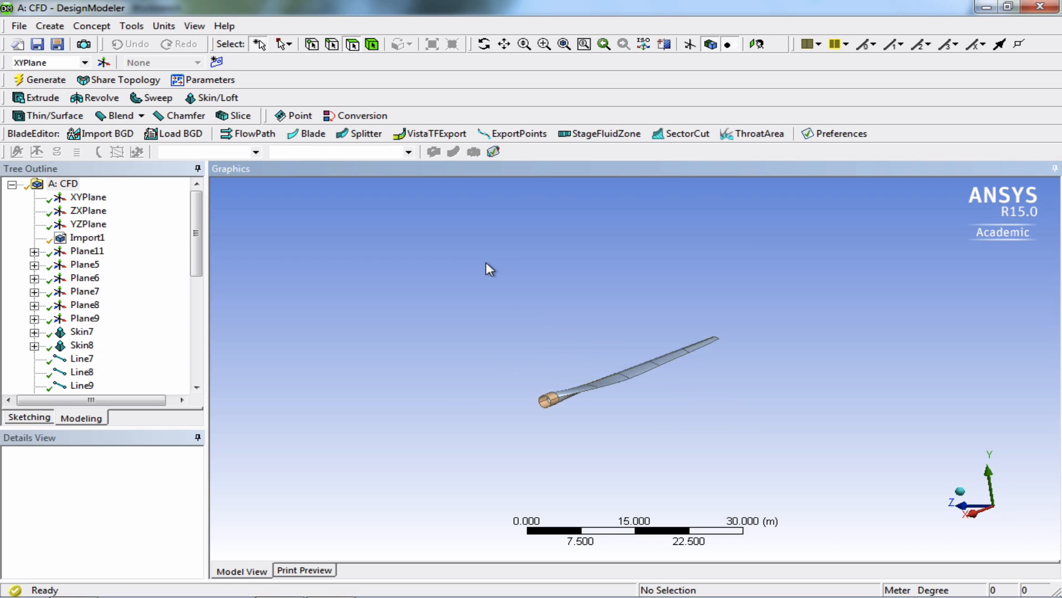
mouse_move(606, 428)
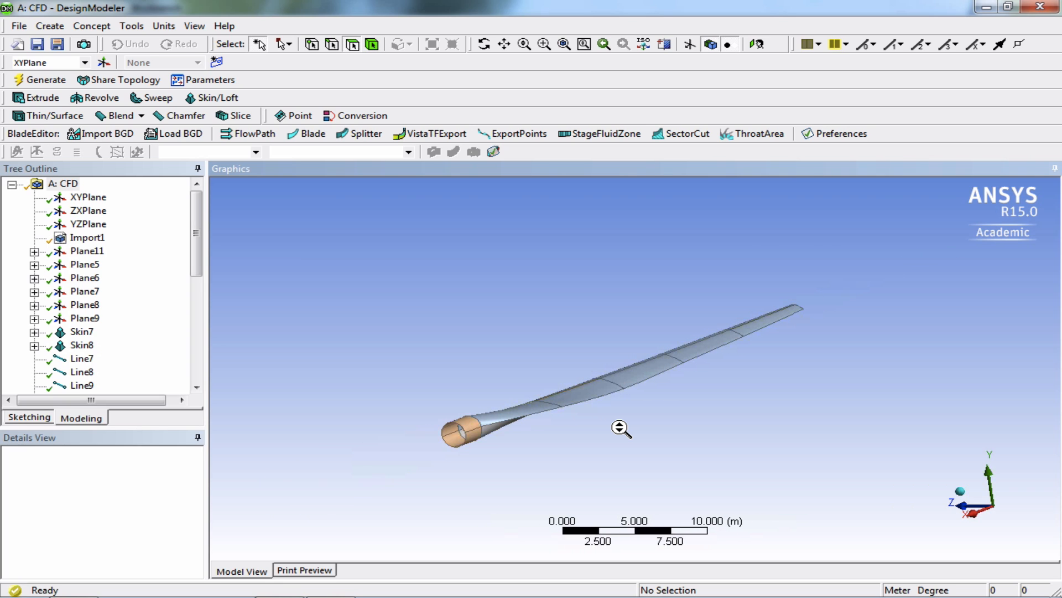
Zoom out and back in on the blade to examine its surfaces and hollow root.
scroll("down", 3)
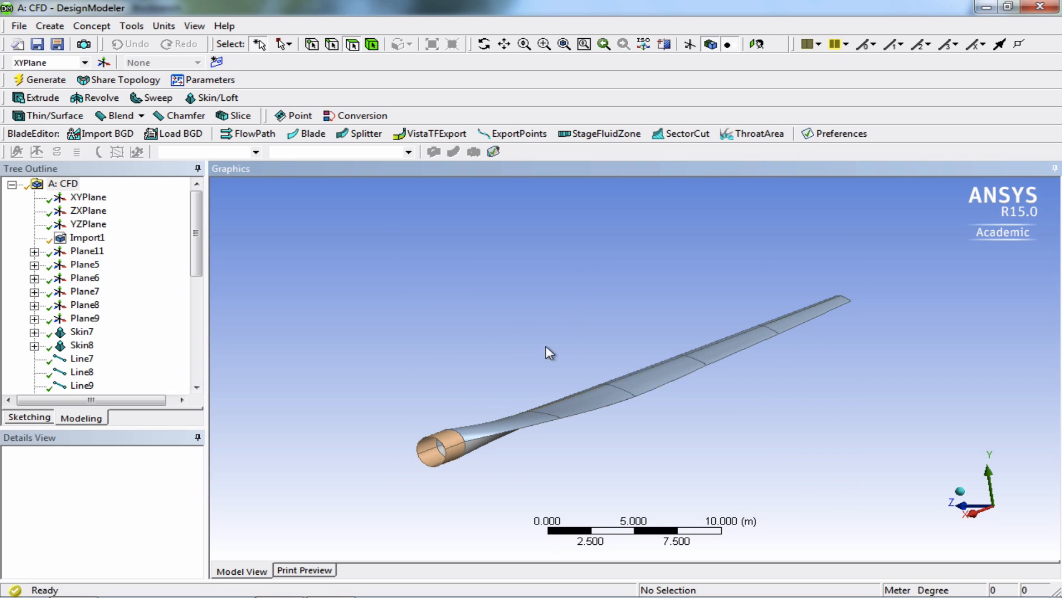
scroll("up", 3)
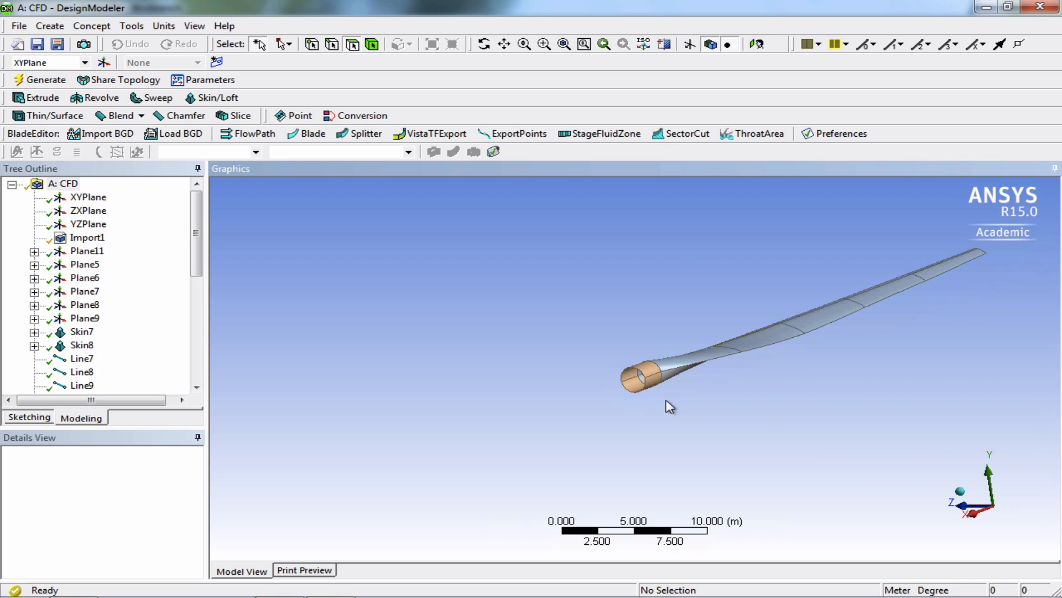
mouse_move(508, 89)
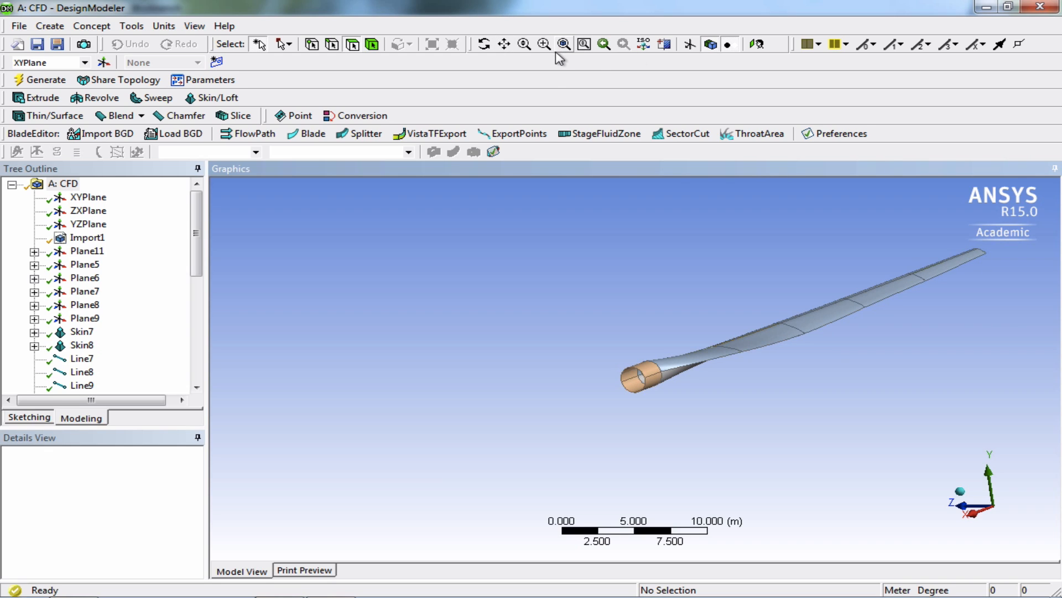
mouse_move(484, 44)
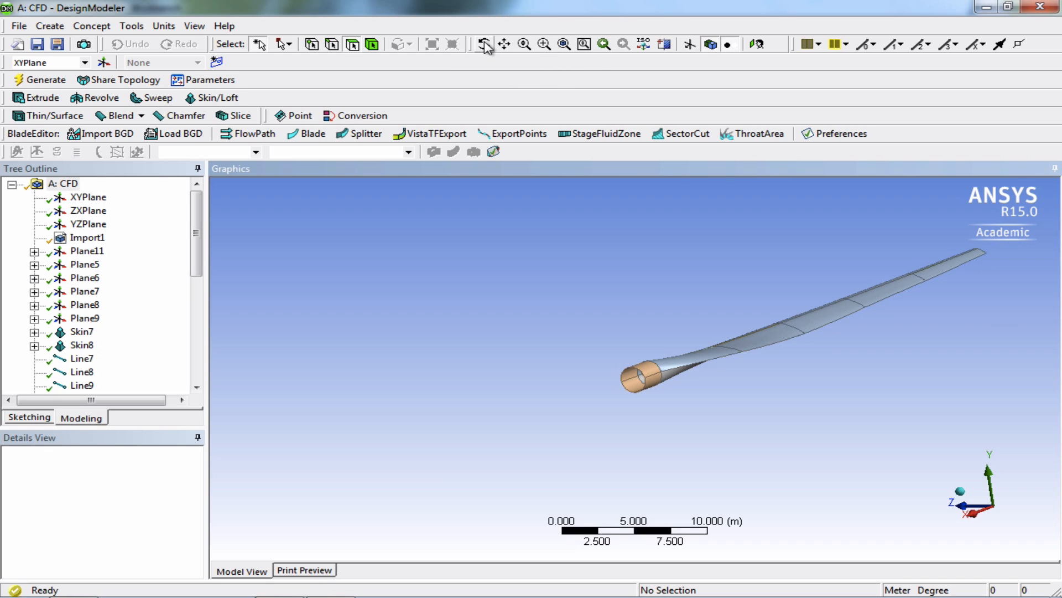
mouse_move(484, 44)
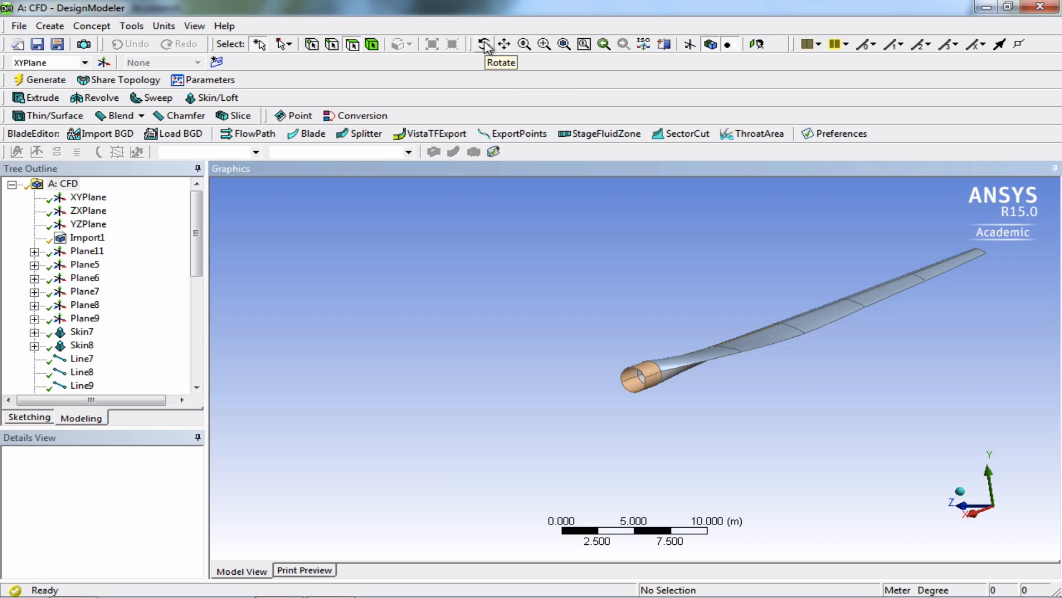
Switch to Rotate mode to orbit the blade about its hub end.
left_click(485, 44)
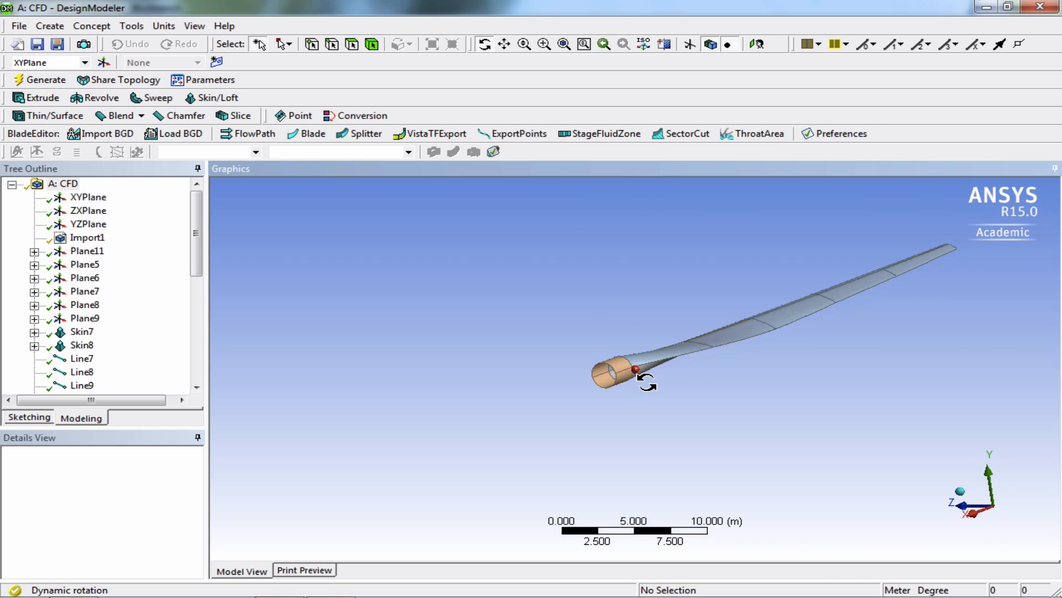
mouse_move(667, 369)
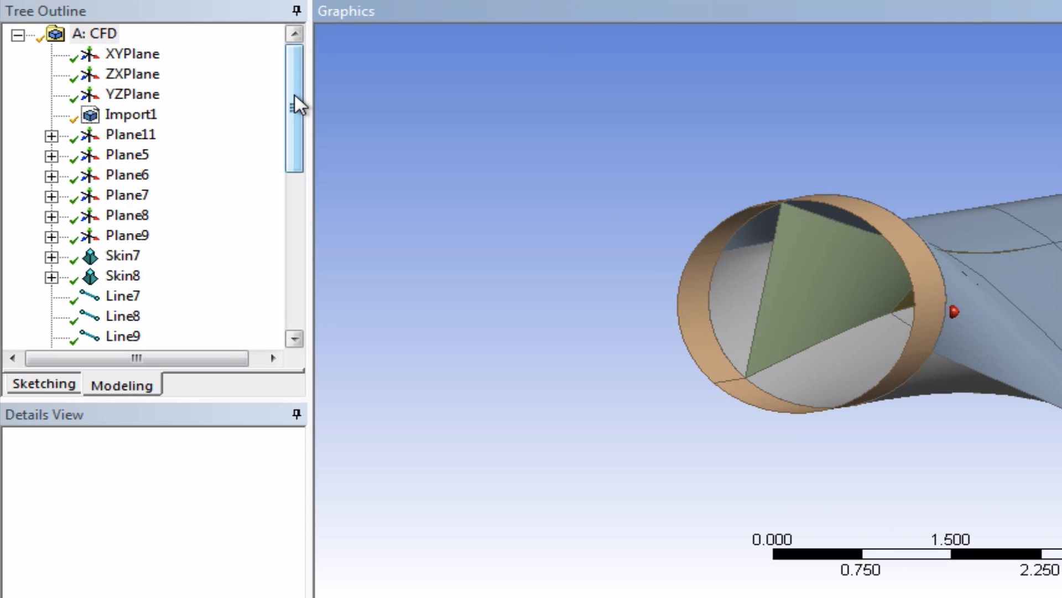
Scroll the Tree Outline down to the 13 Parts, 21 Bodies branch and expand Part 5.
scroll("down", 3)
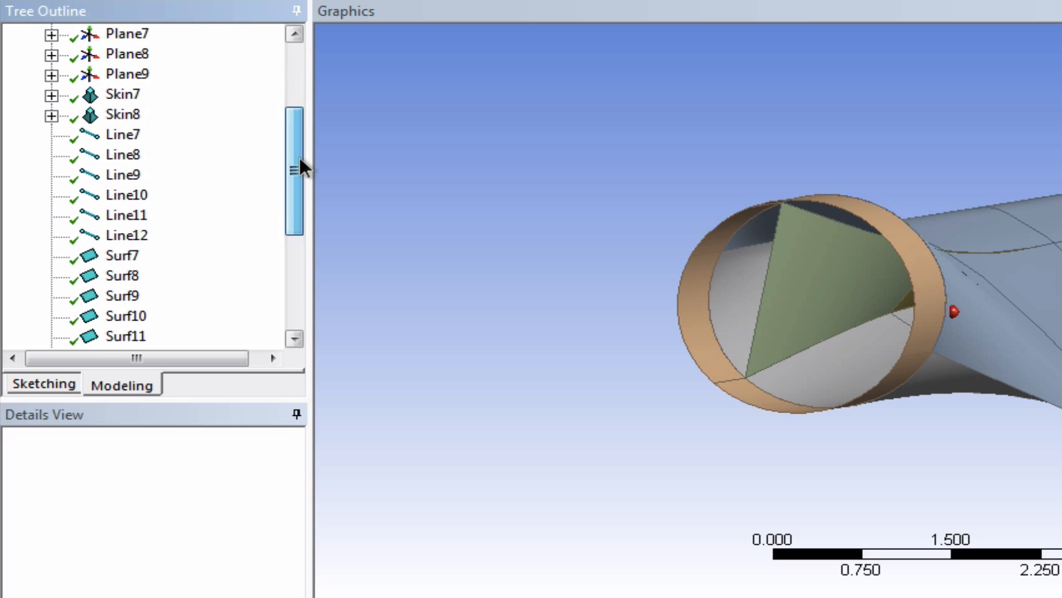
scroll("down", 3)
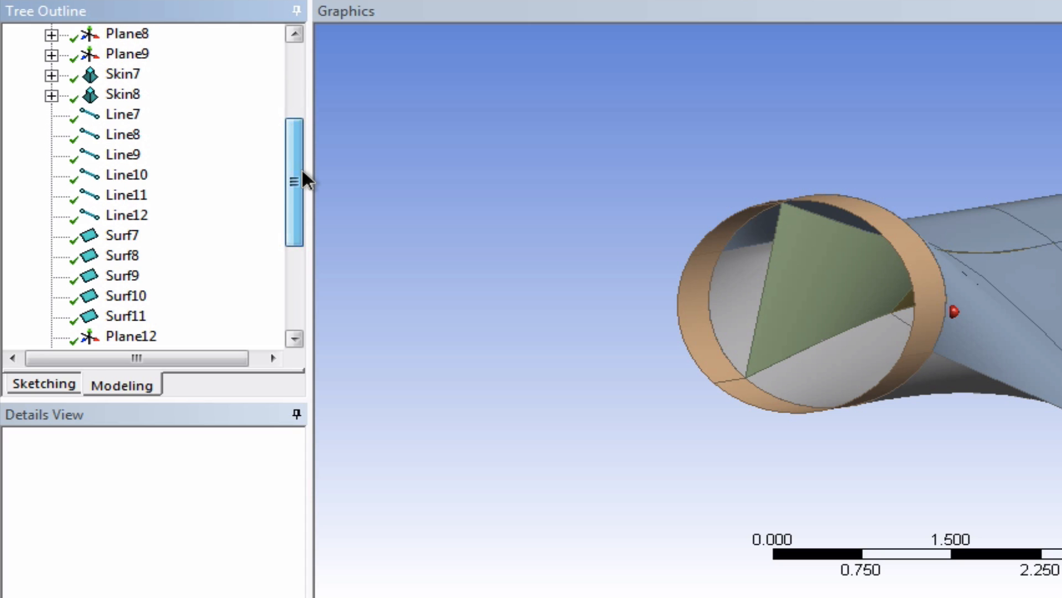
scroll("down", 3)
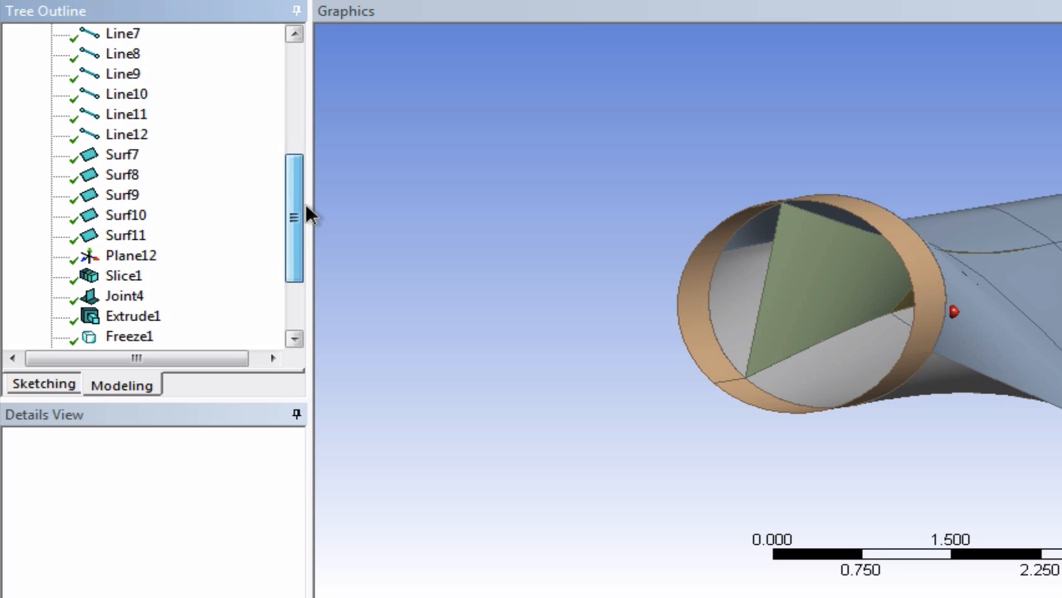
scroll("down", 3)
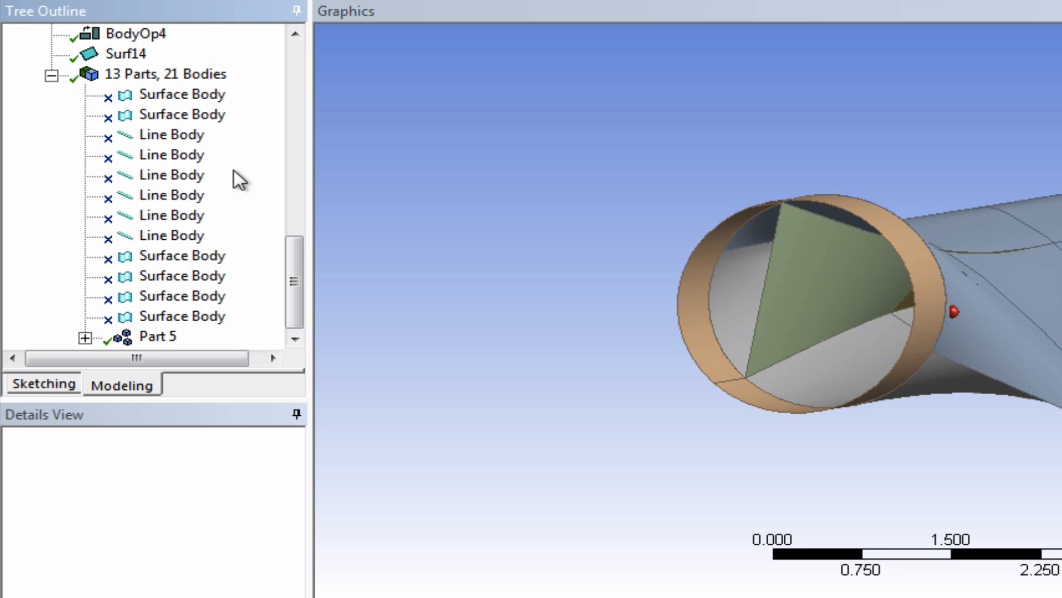
mouse_move(173, 134)
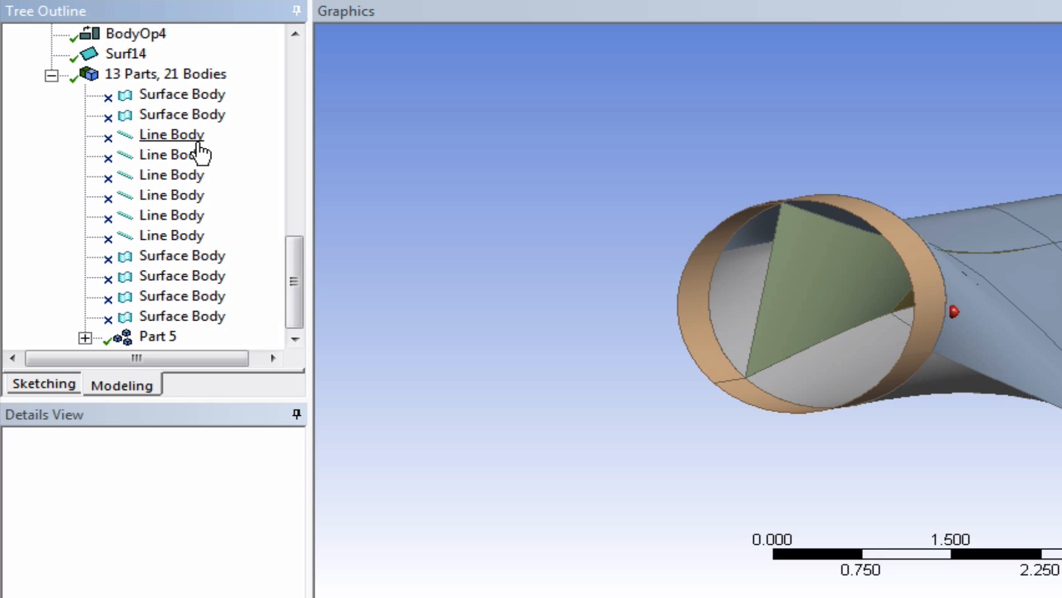
mouse_move(263, 218)
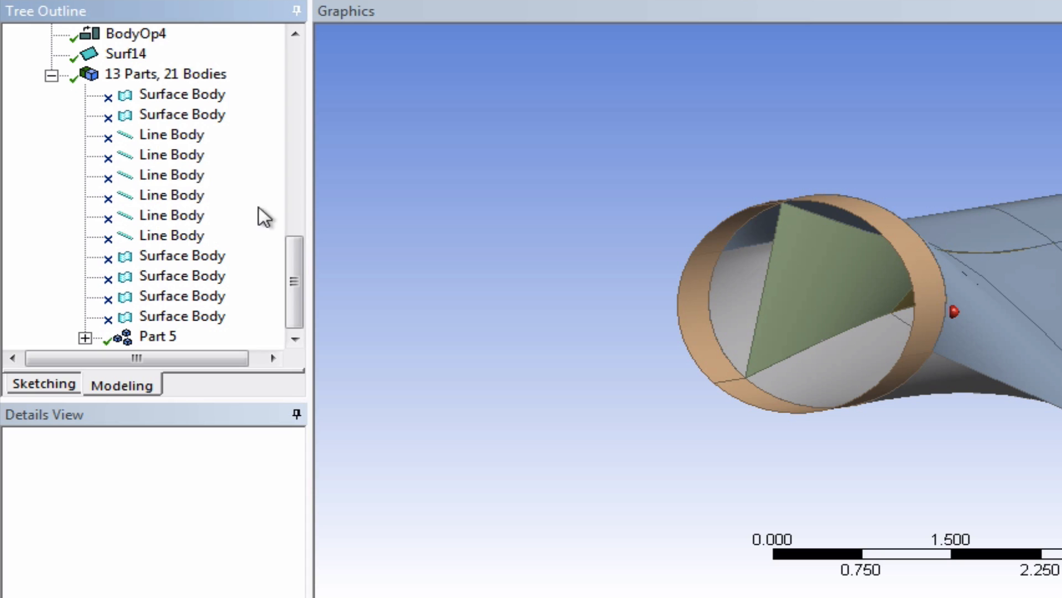
left_click(84, 335)
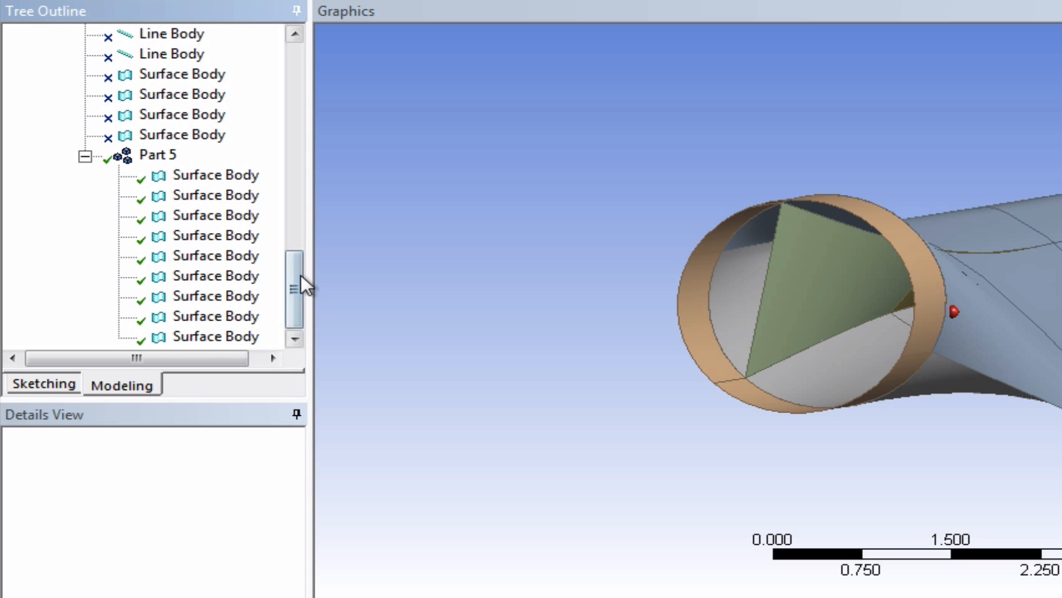
mouse_move(156, 162)
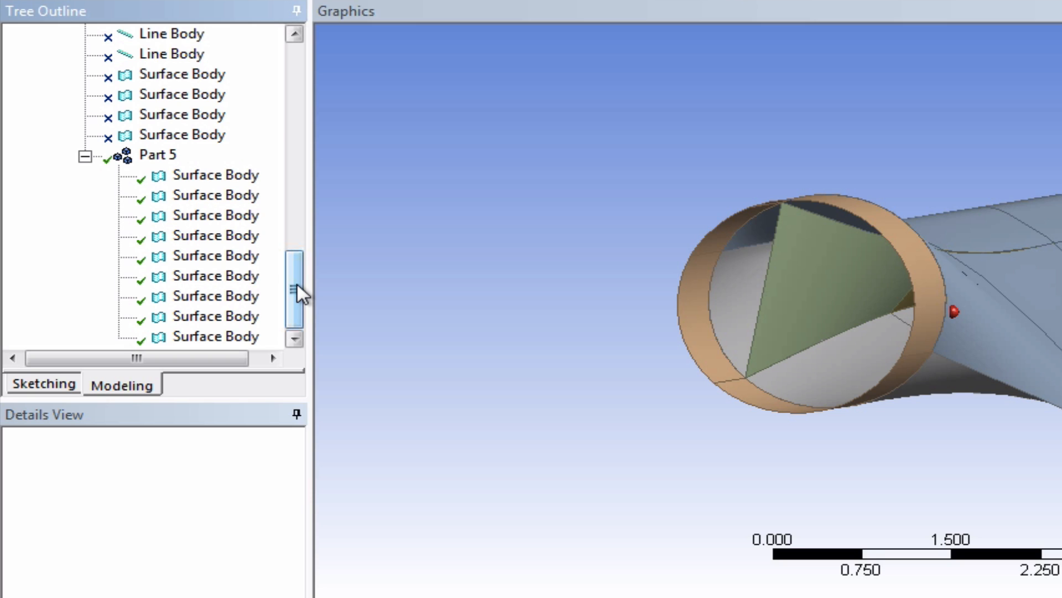
Shift-select several suppressed bodies, check their context menu, then select Part 5 to show its Details.
left_click(171, 93)
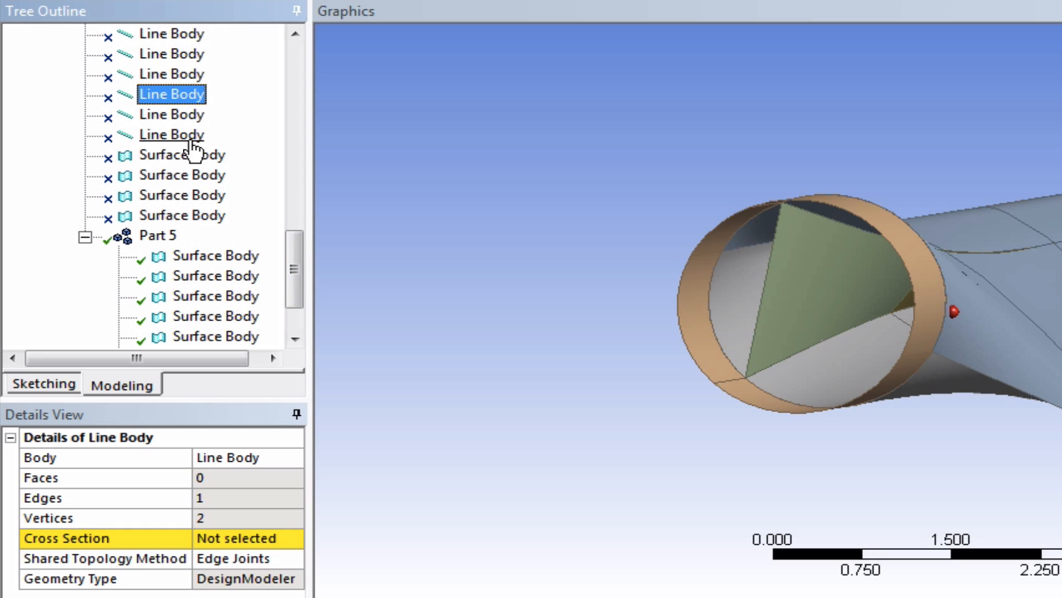
left_click(181, 174)
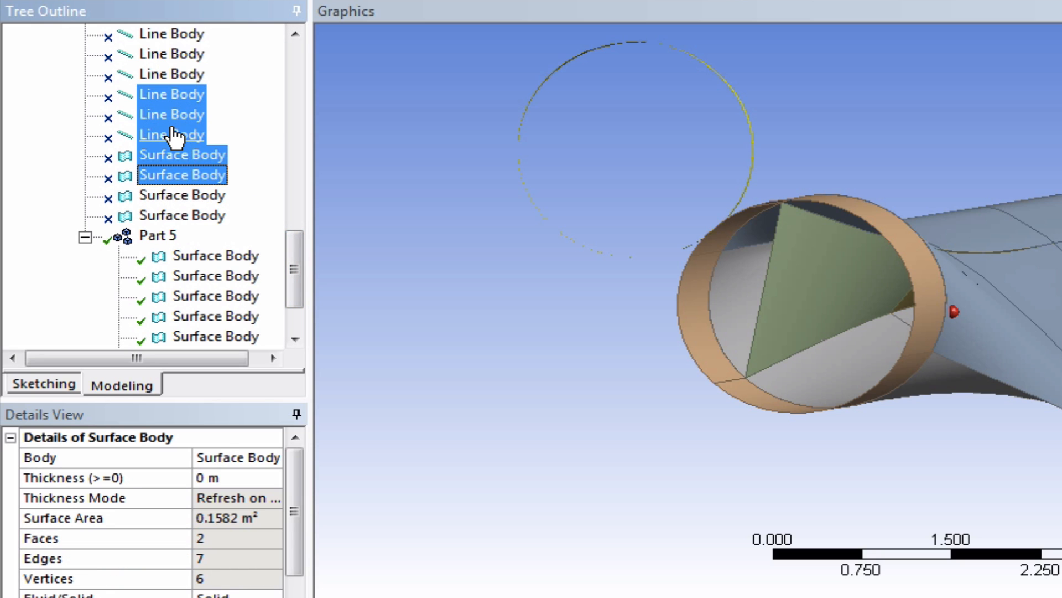
right_click(171, 134)
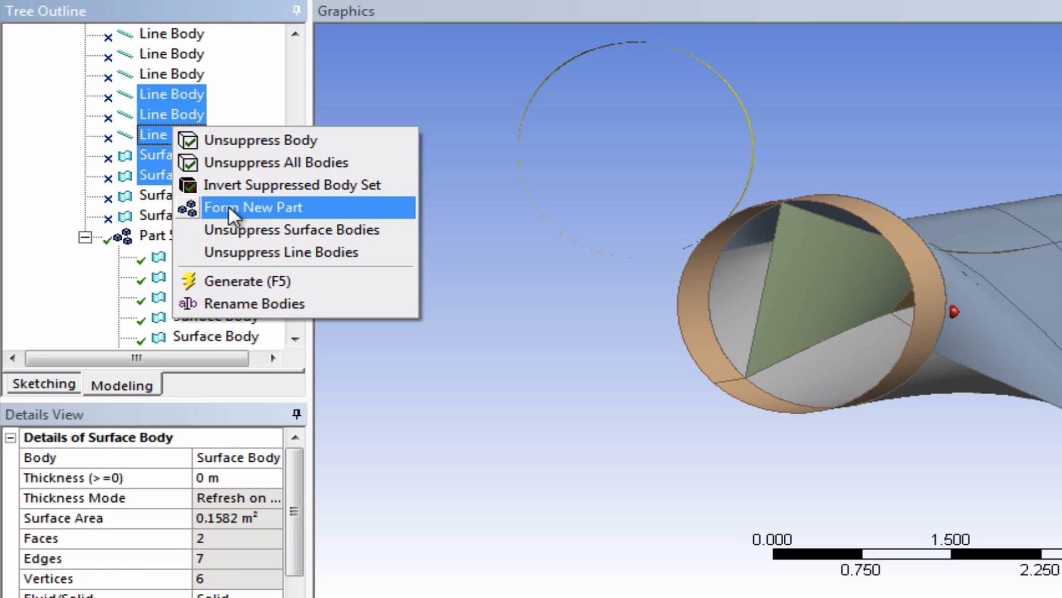
left_click(254, 207)
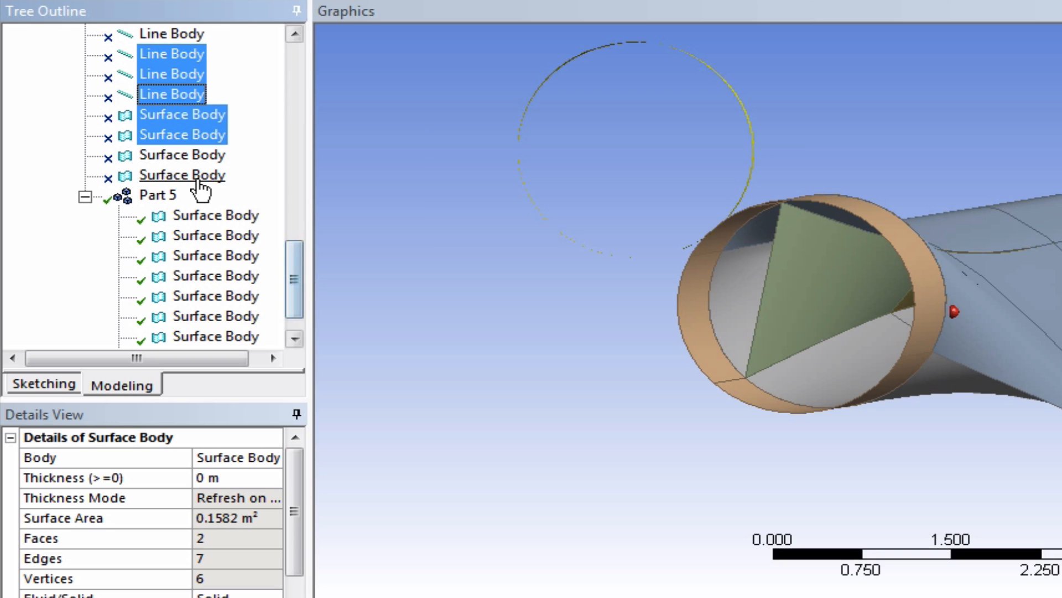
left_click(158, 194)
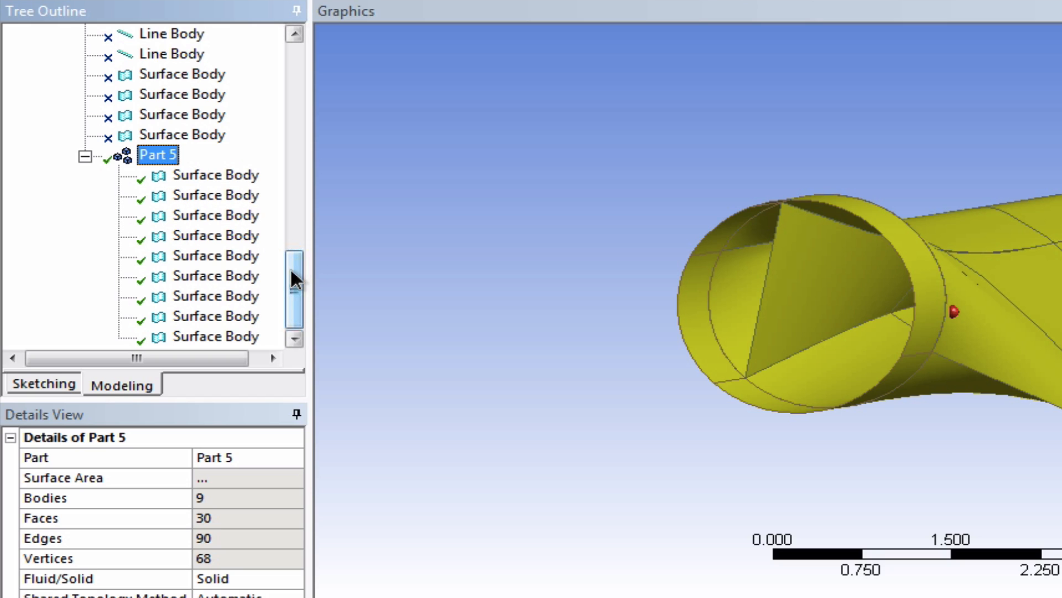
scroll("up", 3)
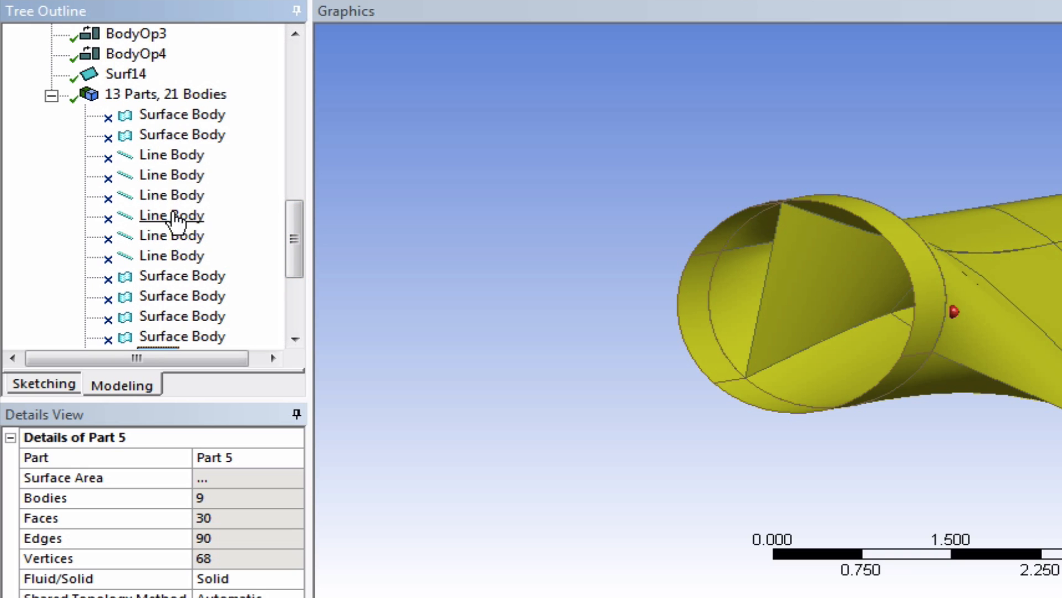
mouse_move(176, 175)
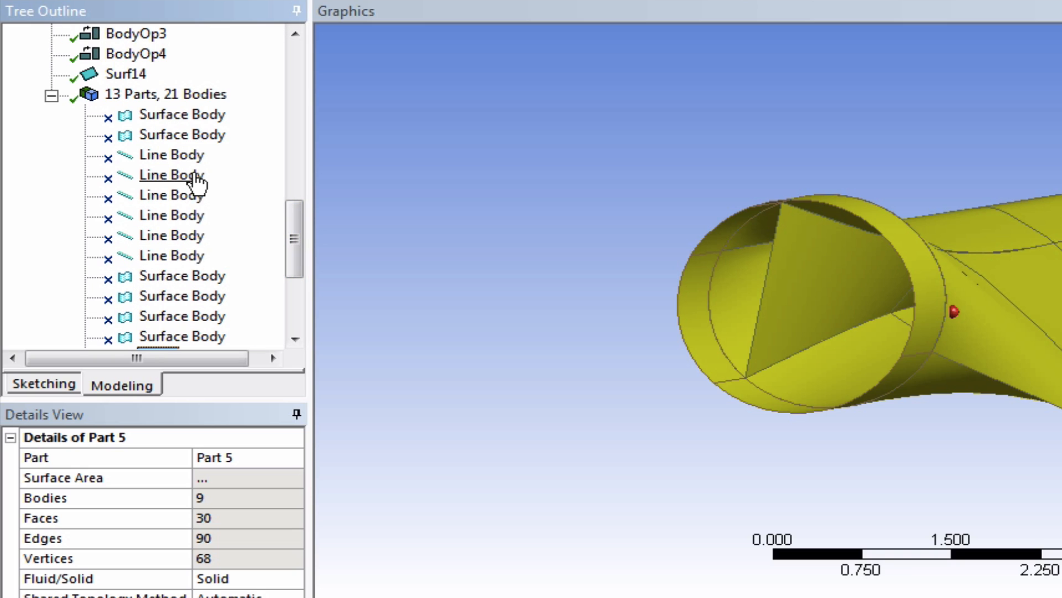
mouse_move(181, 133)
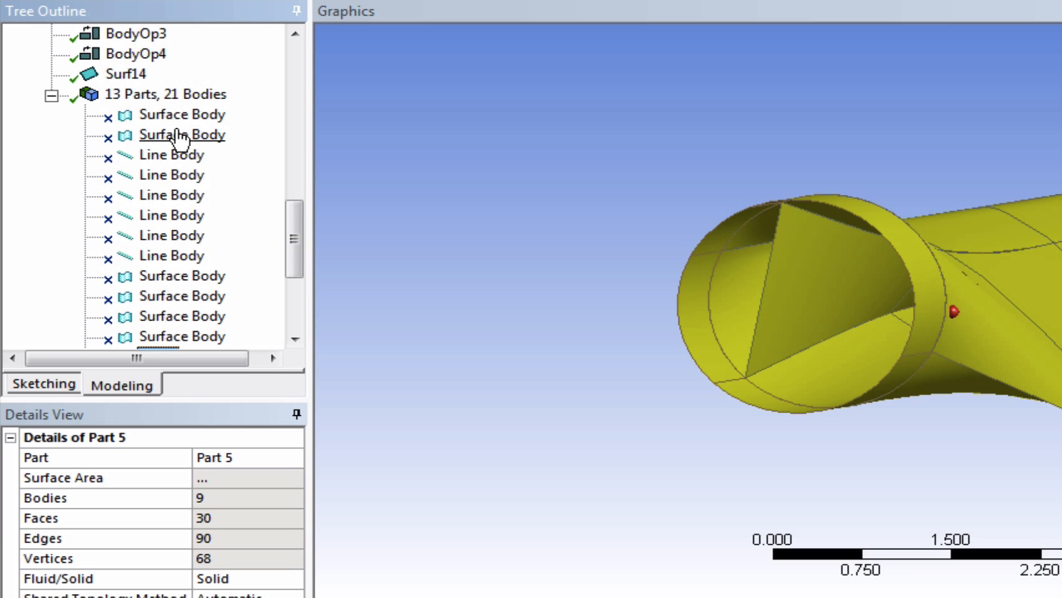
mouse_move(192, 201)
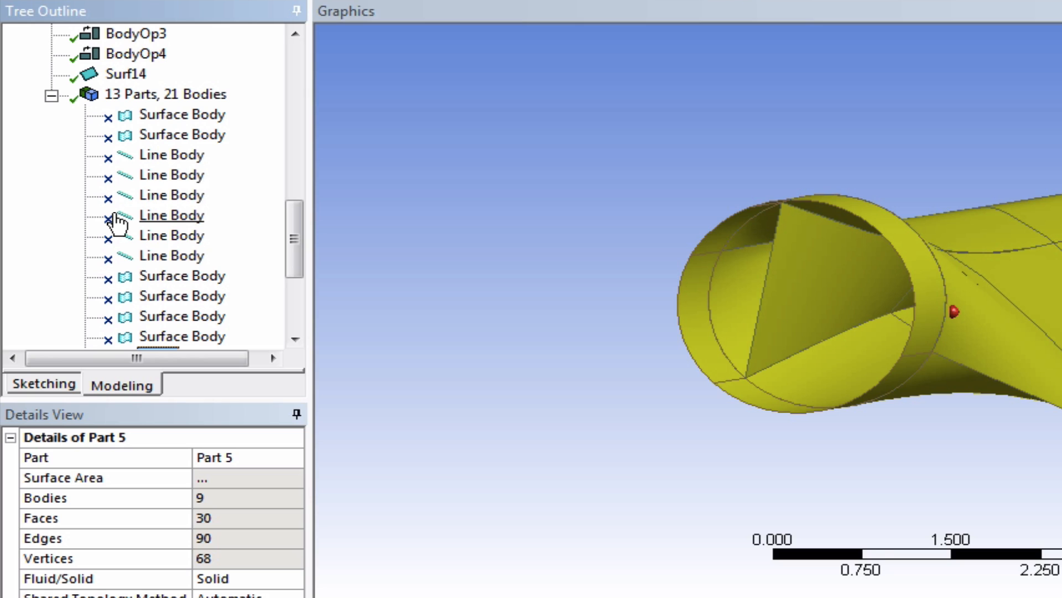
mouse_move(129, 224)
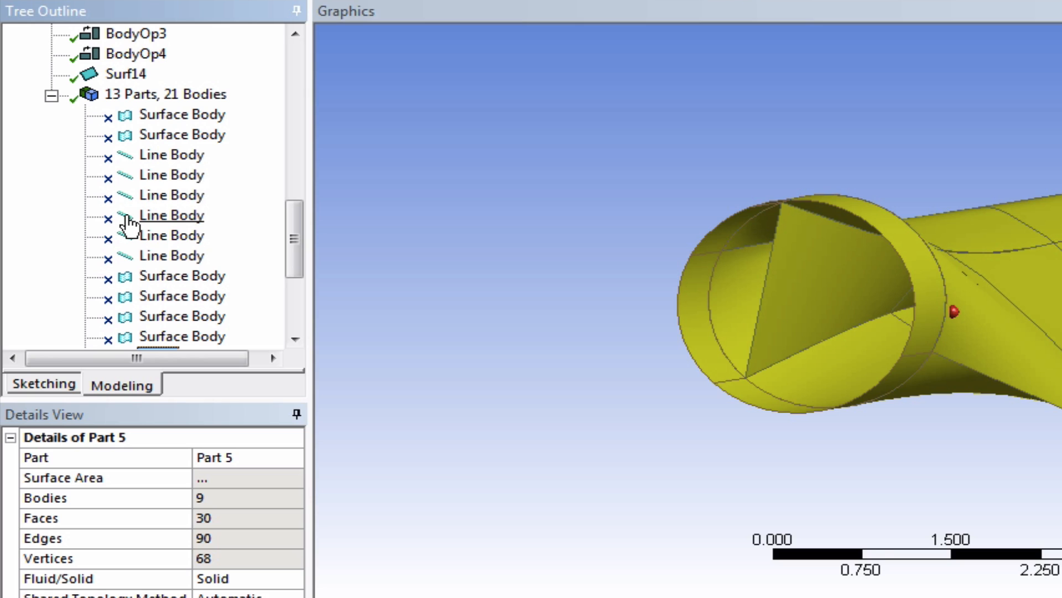
mouse_move(249, 225)
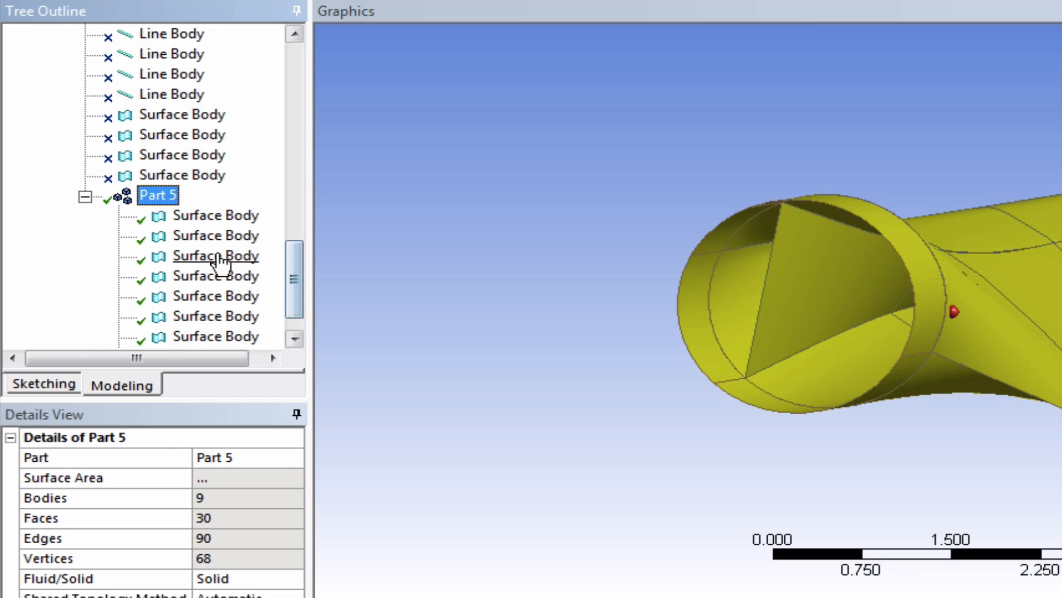
Suppress the second Surface Body under Part 5, then Unsuppress it so all bodies are active.
right_click(216, 255)
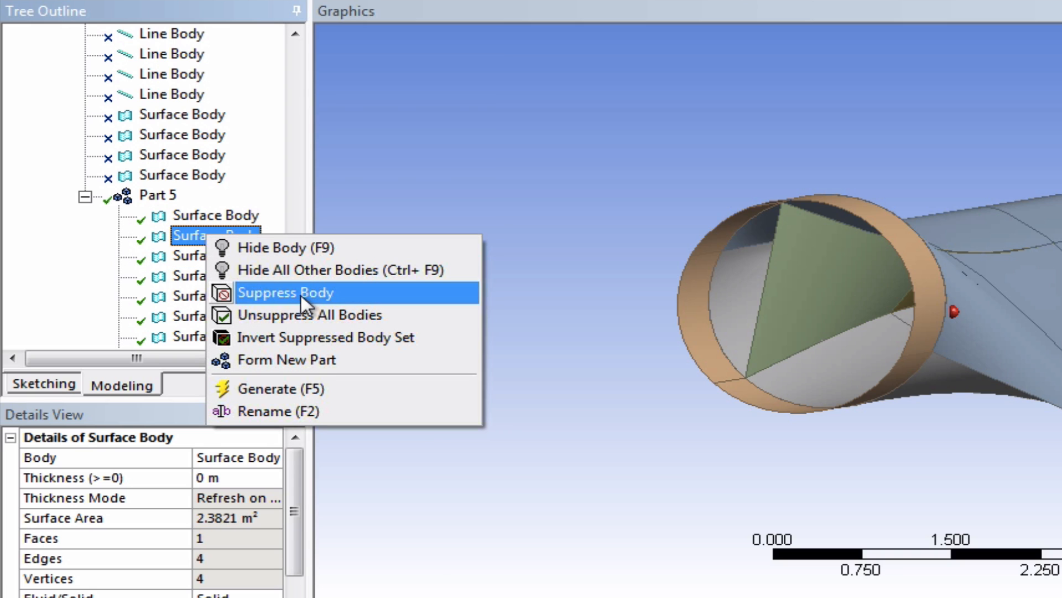
left_click(287, 292)
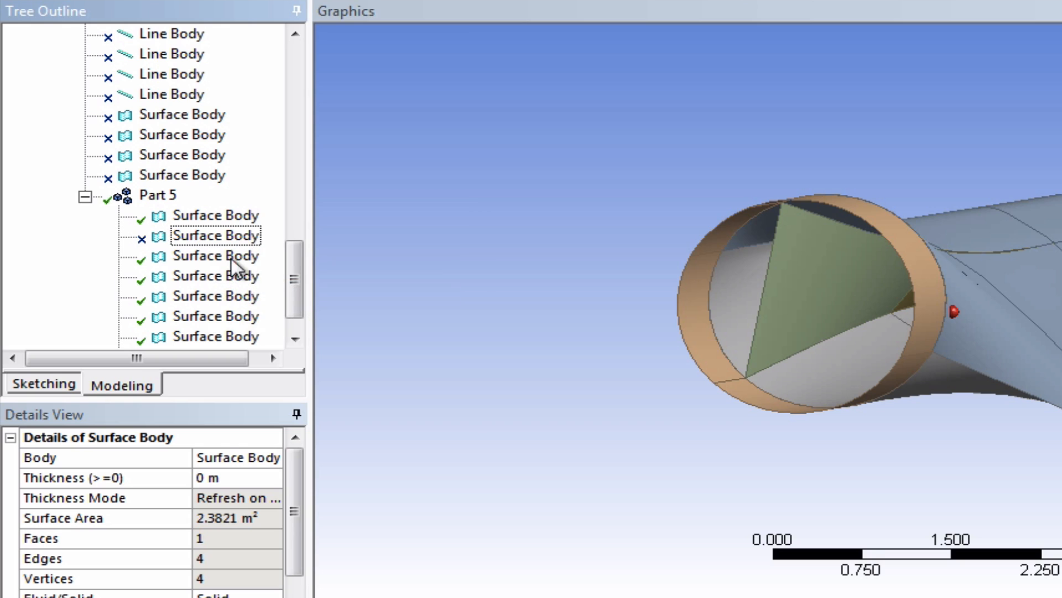
right_click(217, 234)
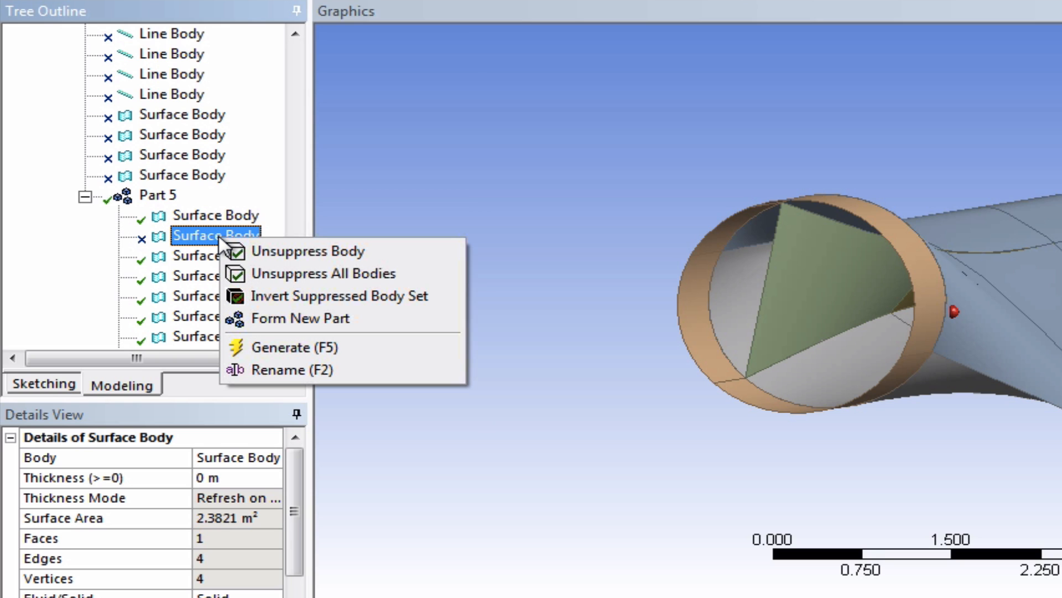
mouse_move(305, 252)
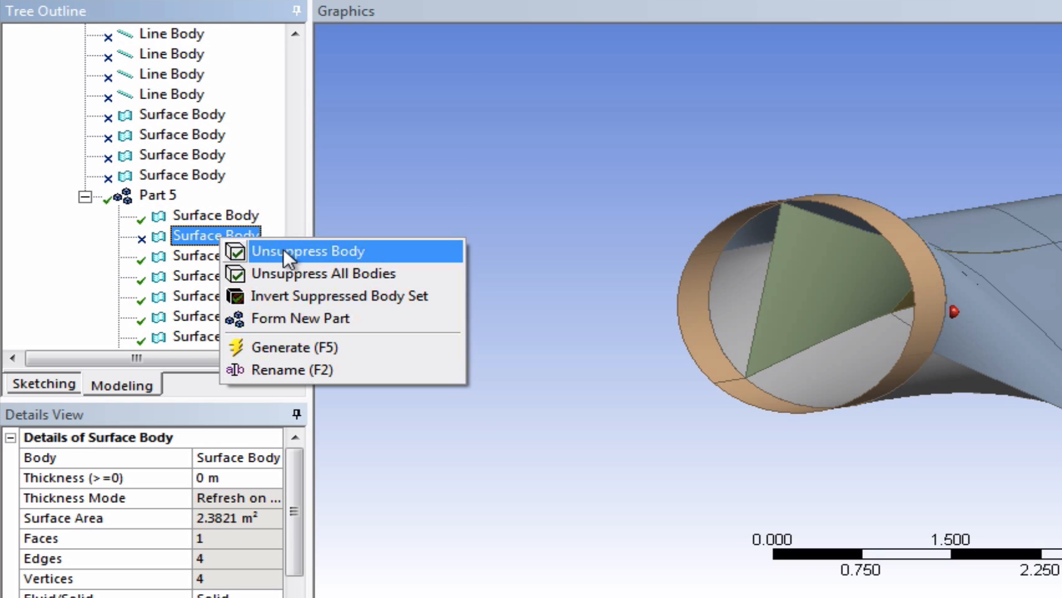
mouse_move(300, 259)
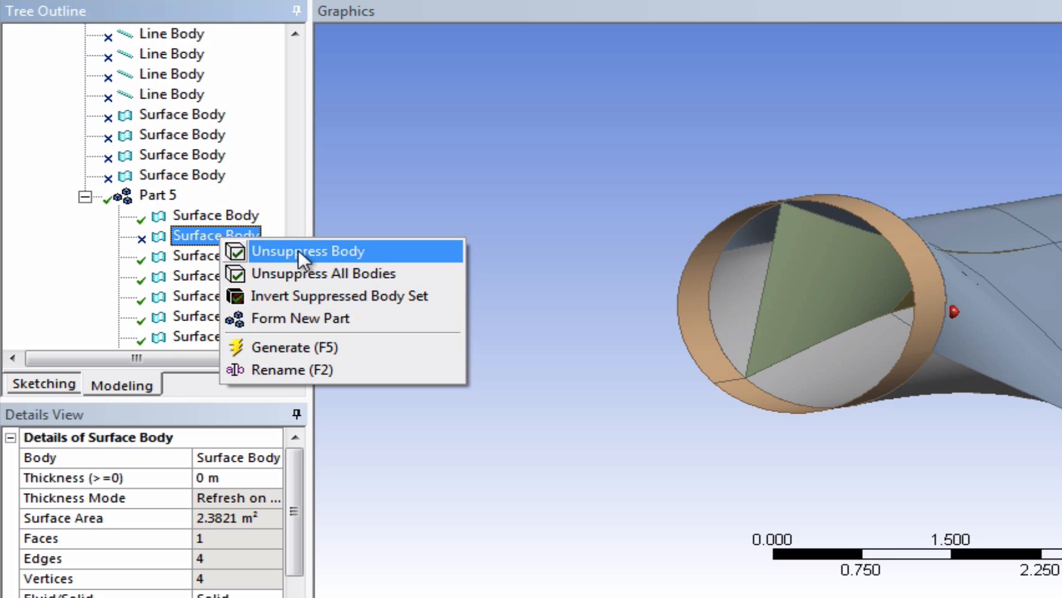
left_click(308, 252)
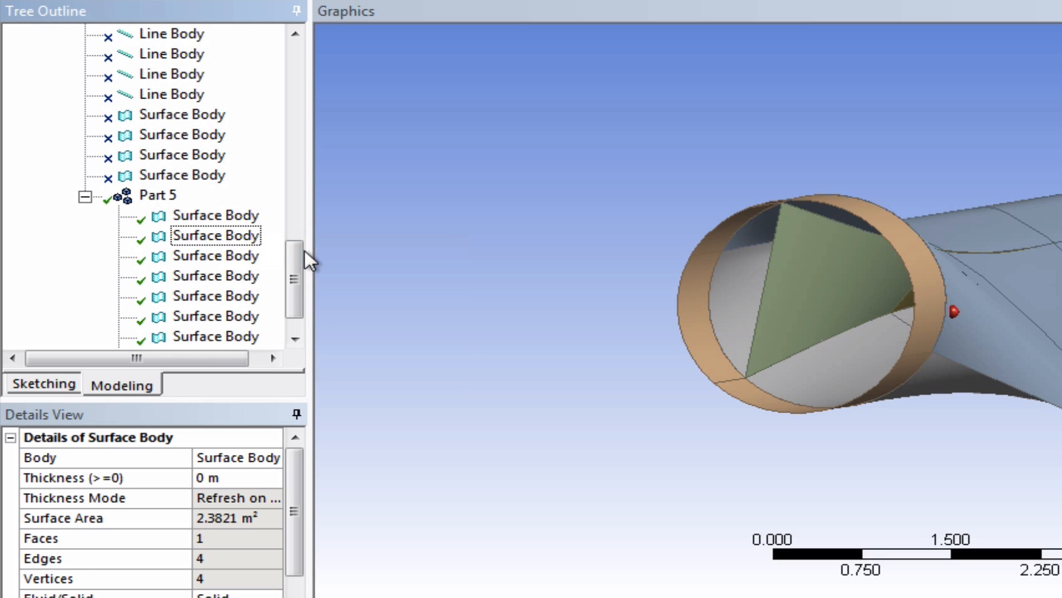
mouse_move(261, 258)
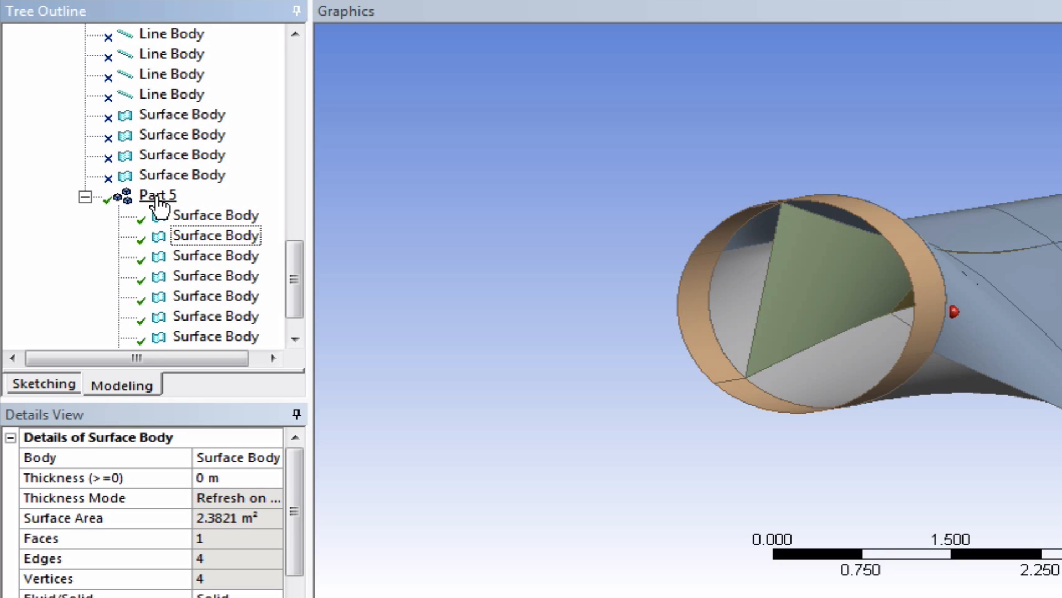
Rename Part 5 to 'Blade CFD' via Rename (F2) in the Tree Outline.
left_click(156, 195)
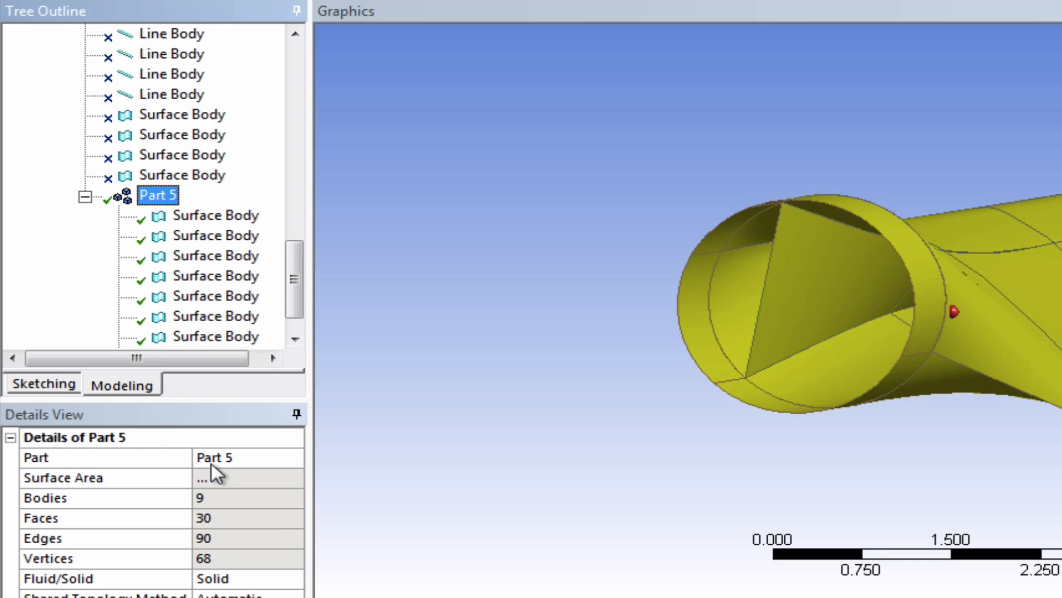
mouse_move(163, 203)
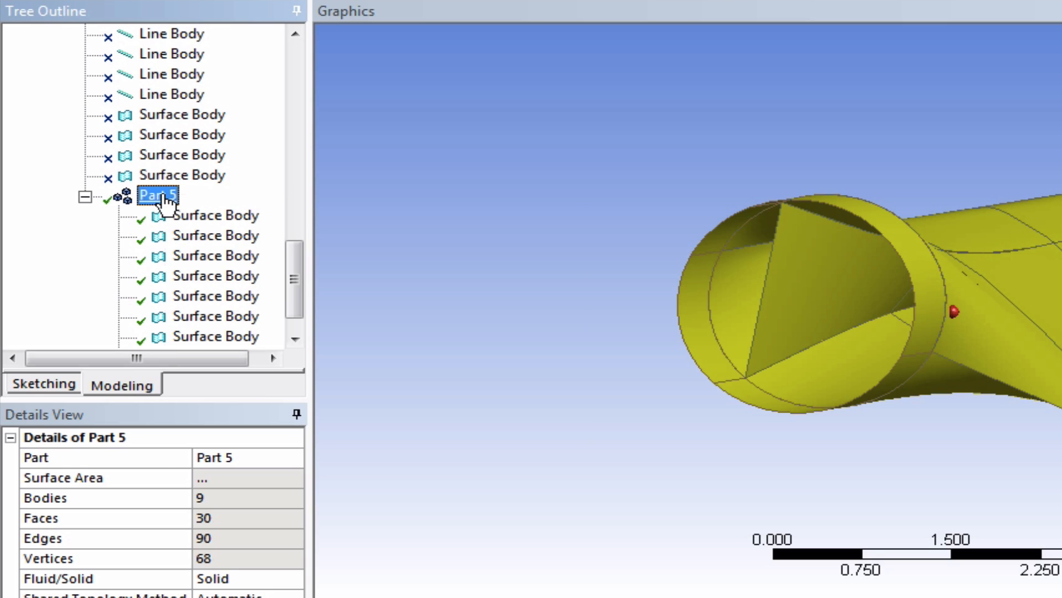
right_click(160, 195)
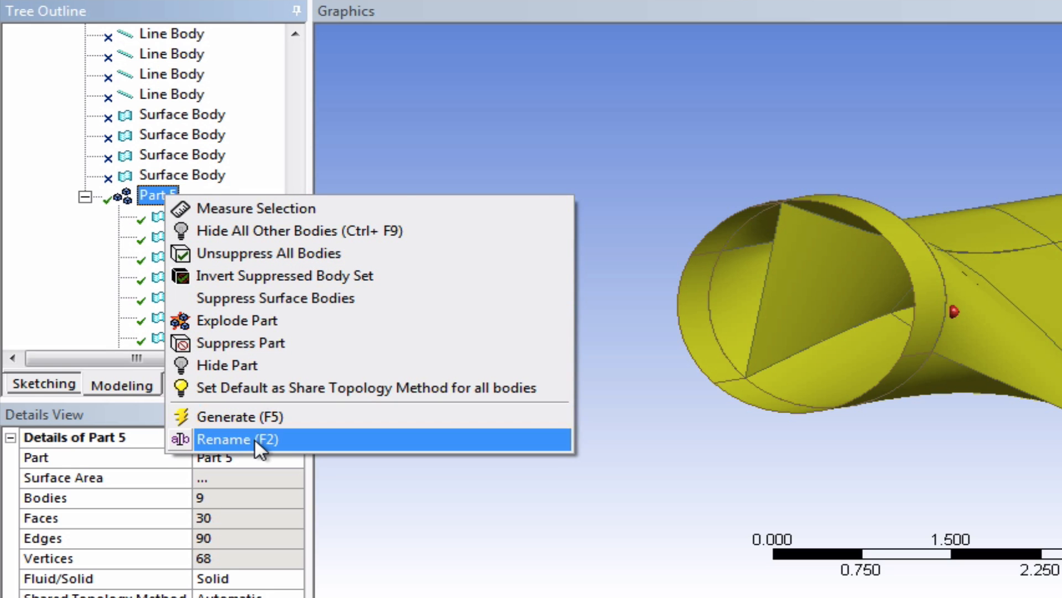
left_click(226, 438)
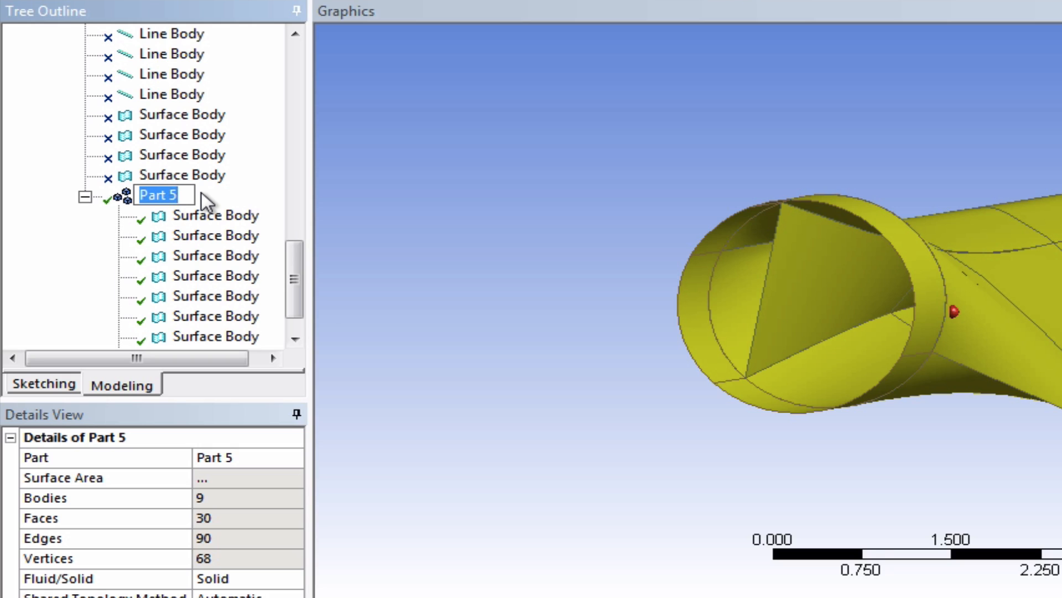
type("Blade")
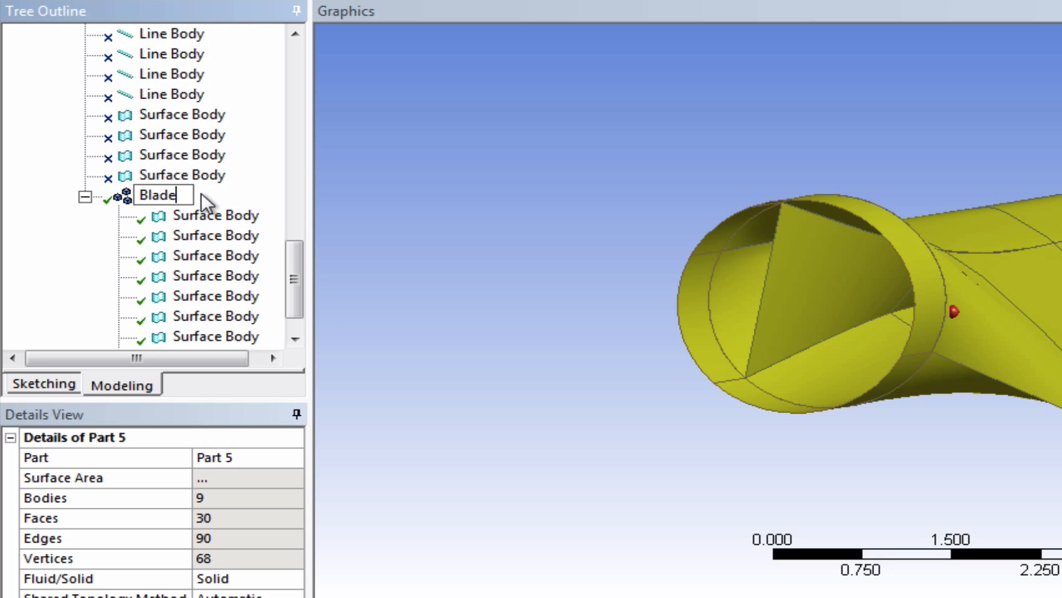
type("CFD")
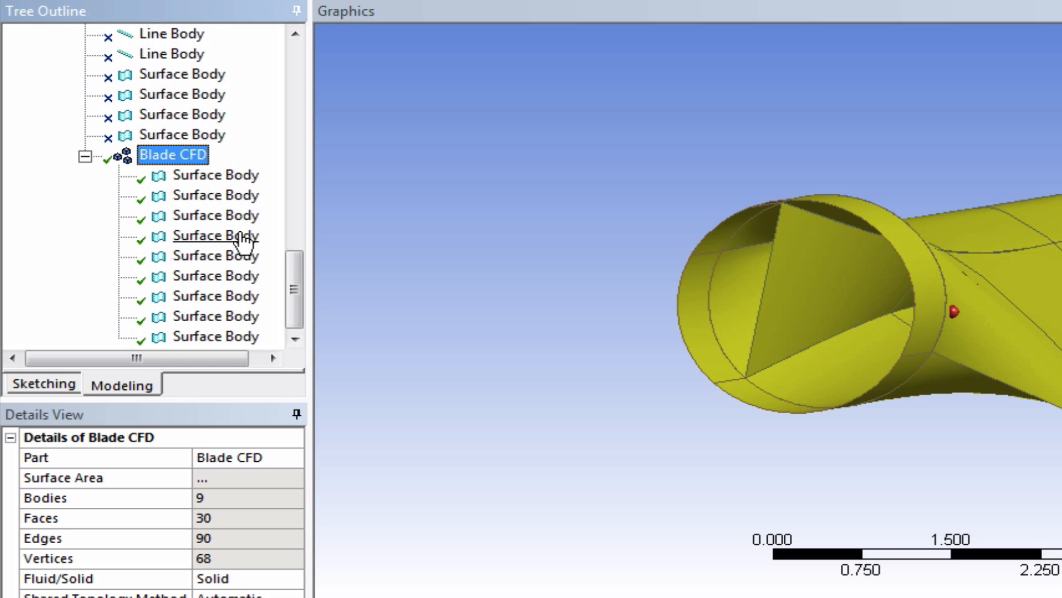
mouse_move(216, 194)
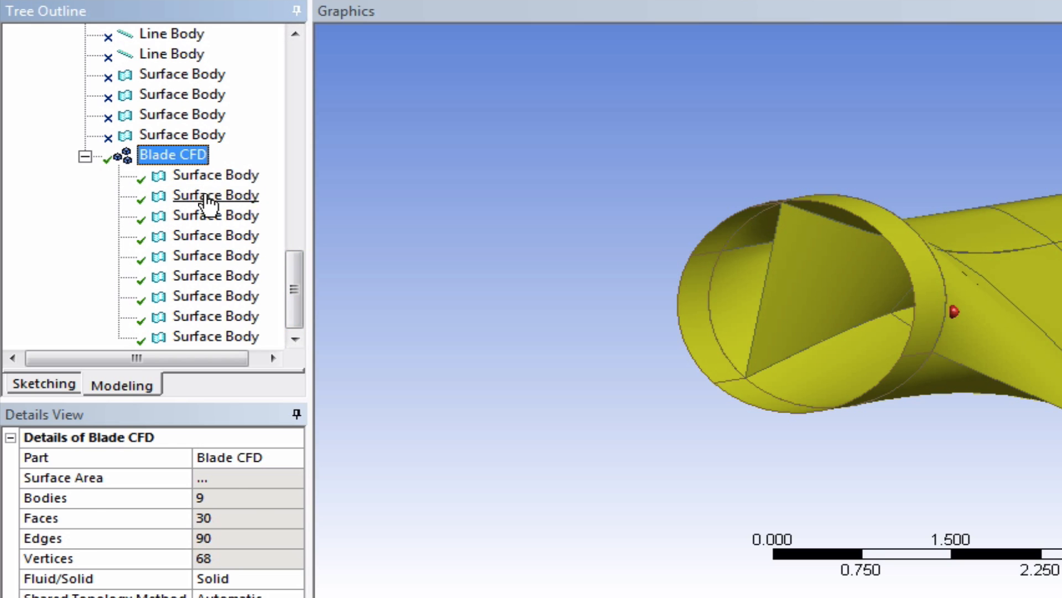
Highlight the first, third and fourth Blade CFD surface bodies in turn to check each face.
left_click(216, 195)
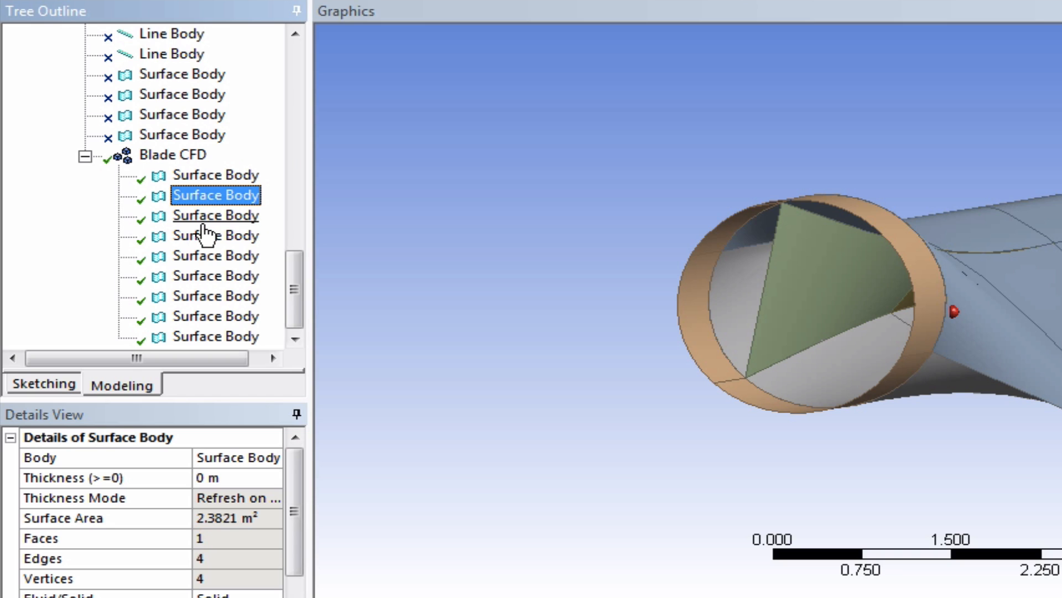
left_click(215, 295)
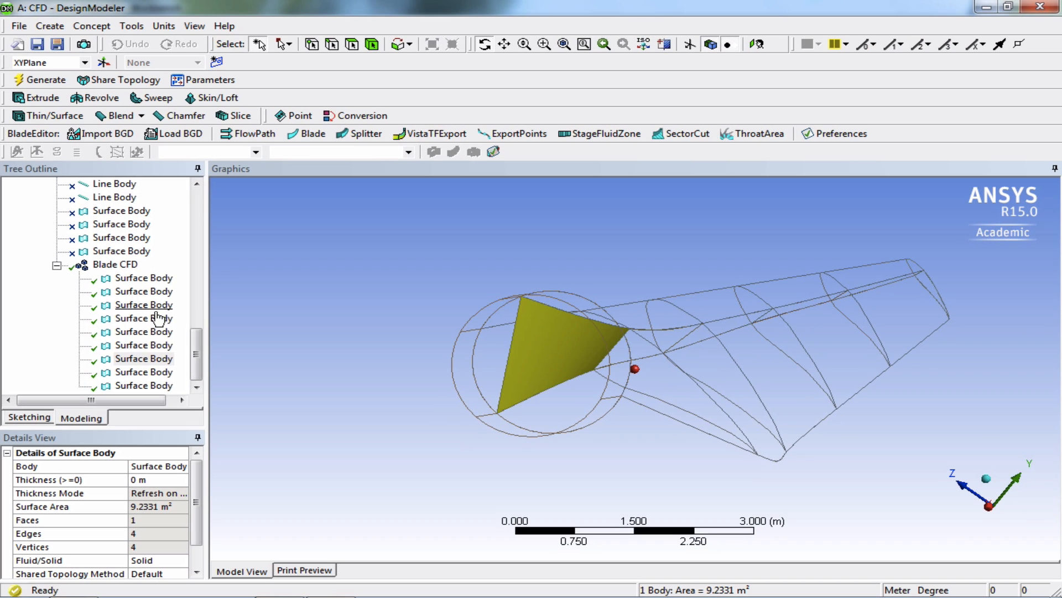
mouse_move(138, 349)
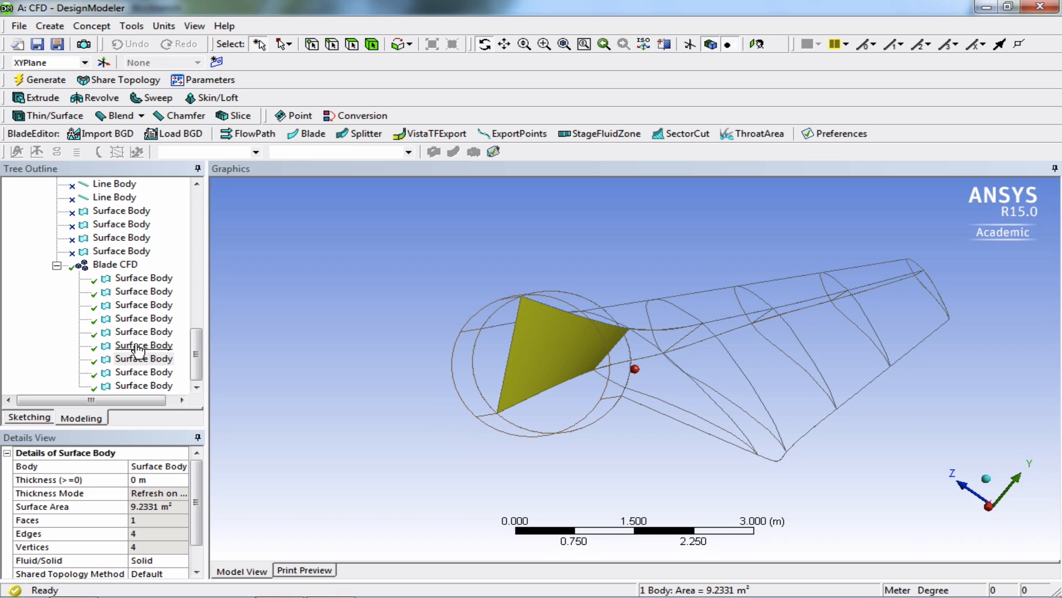
left_click(144, 278)
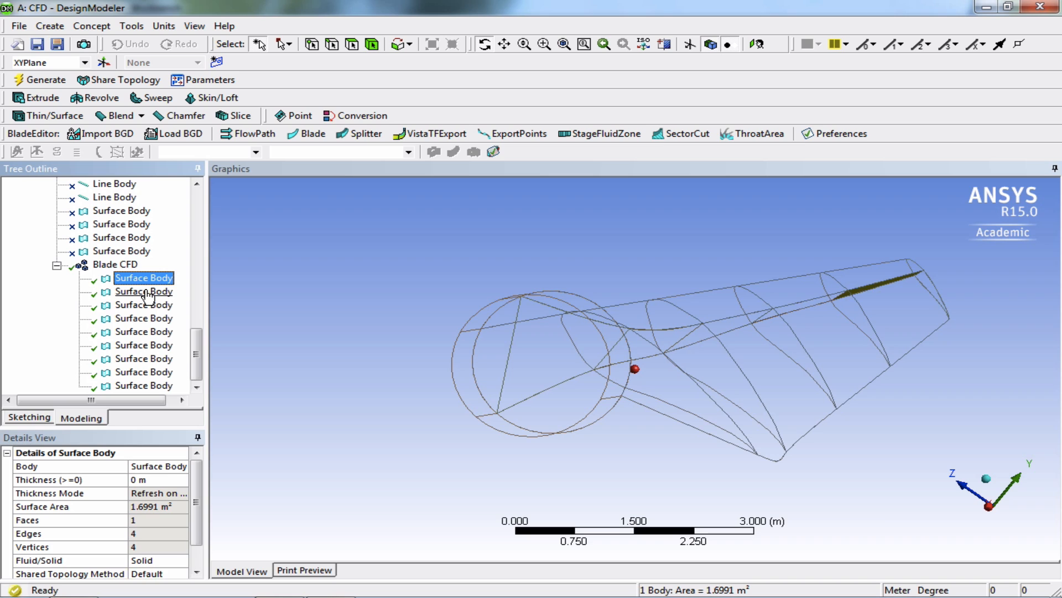
left_click(143, 306)
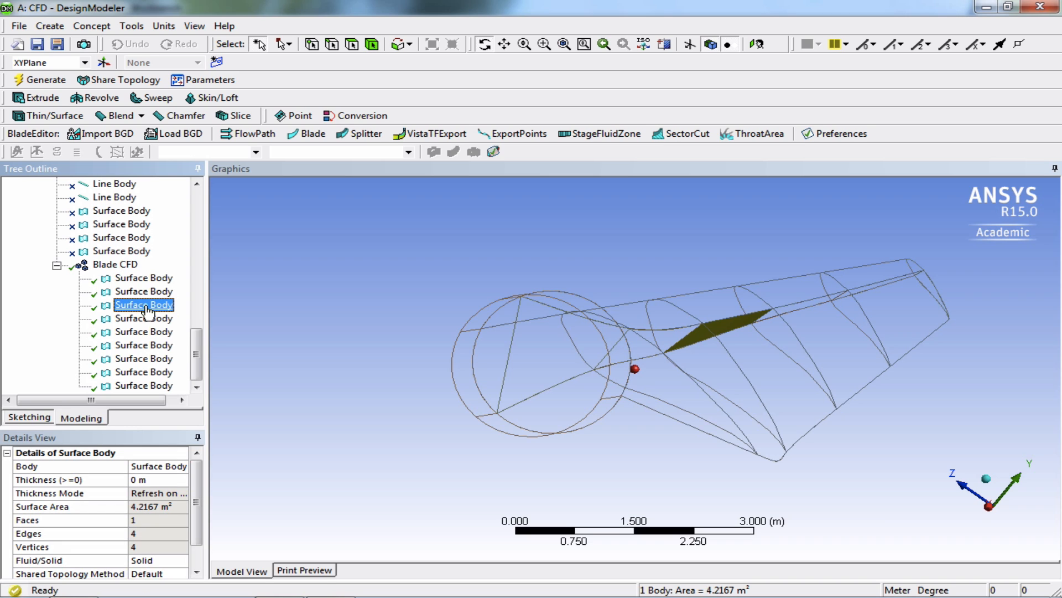
left_click(143, 318)
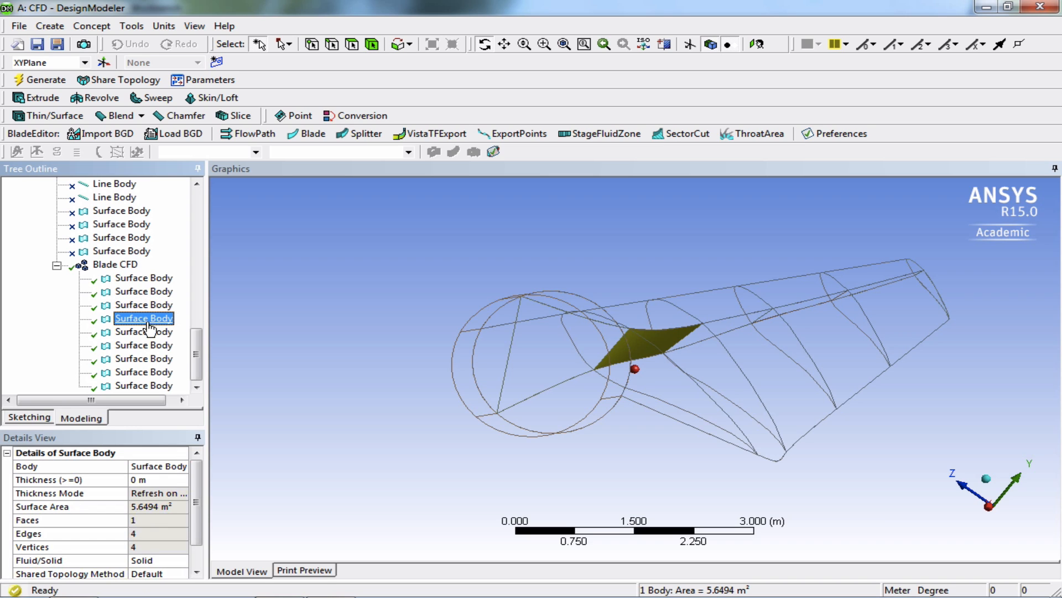
Highlight the large fifth and triangular seventh surface bodies, revisiting the fifth and third.
left_click(142, 331)
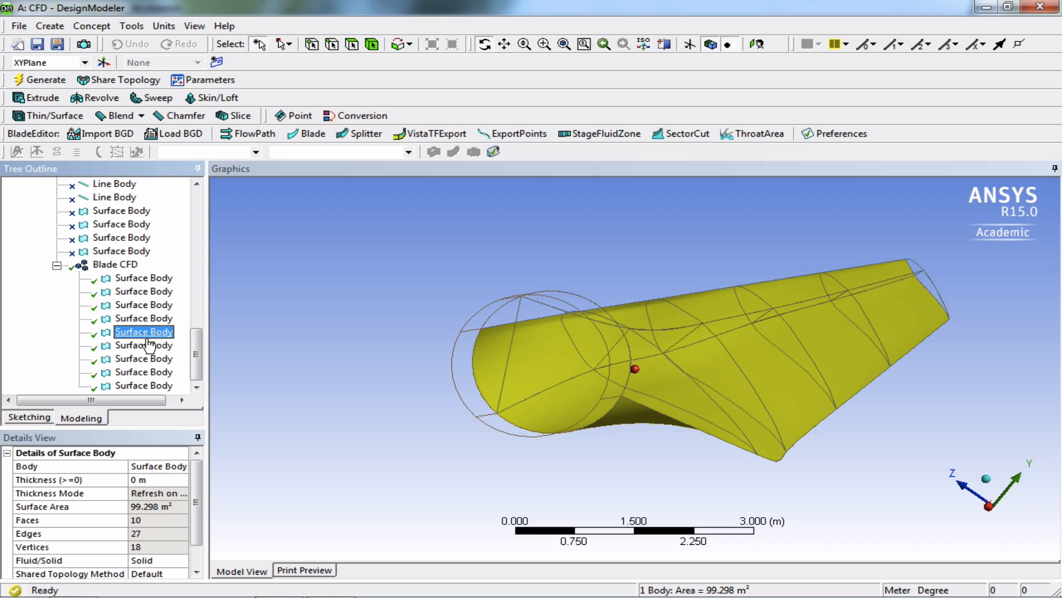
left_click(143, 358)
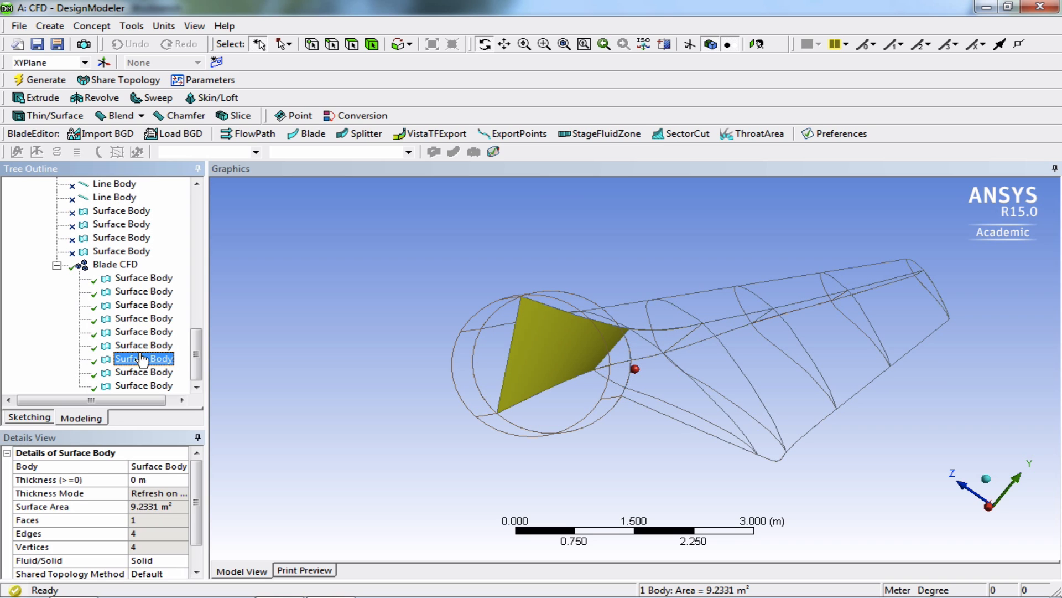
left_click(144, 331)
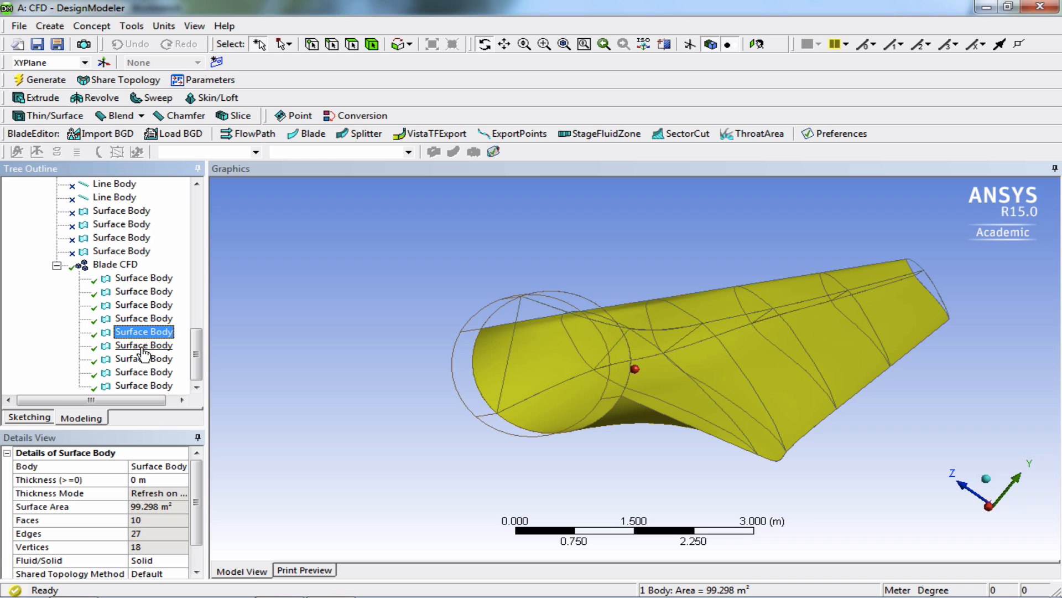
left_click(143, 346)
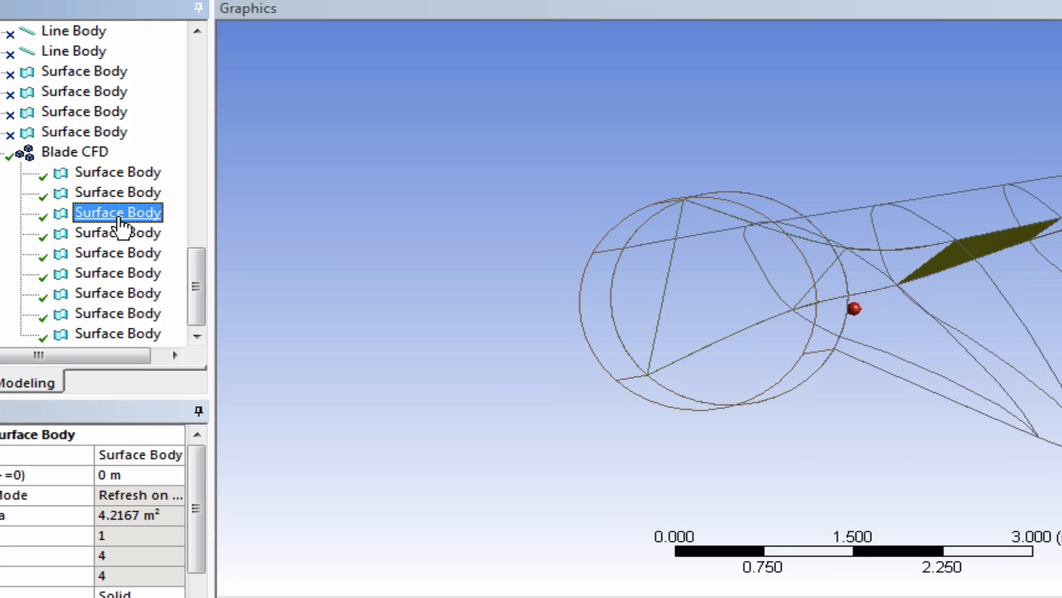
left_click(119, 272)
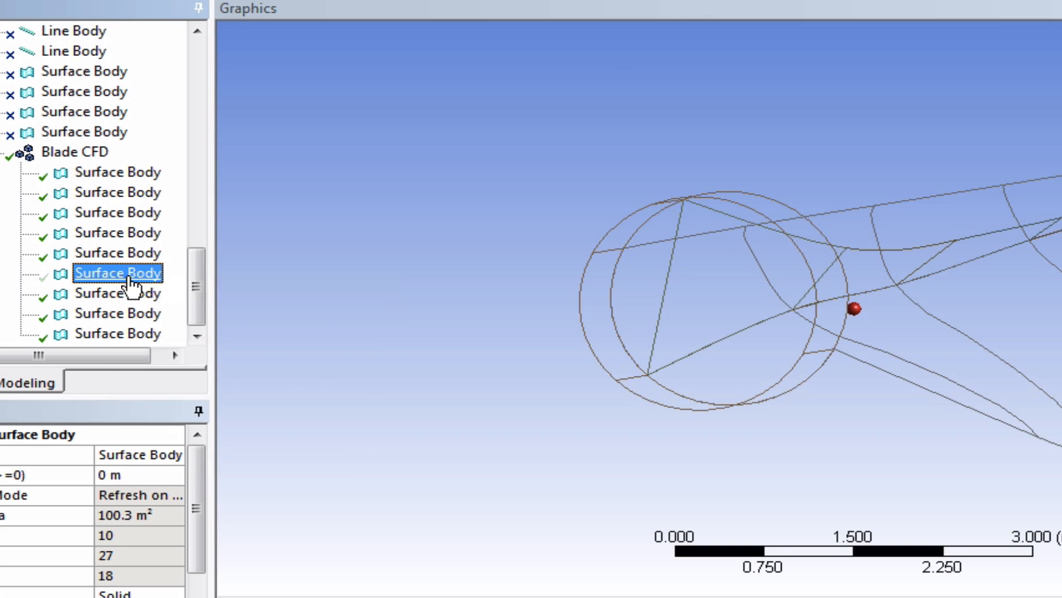
right_click(120, 272)
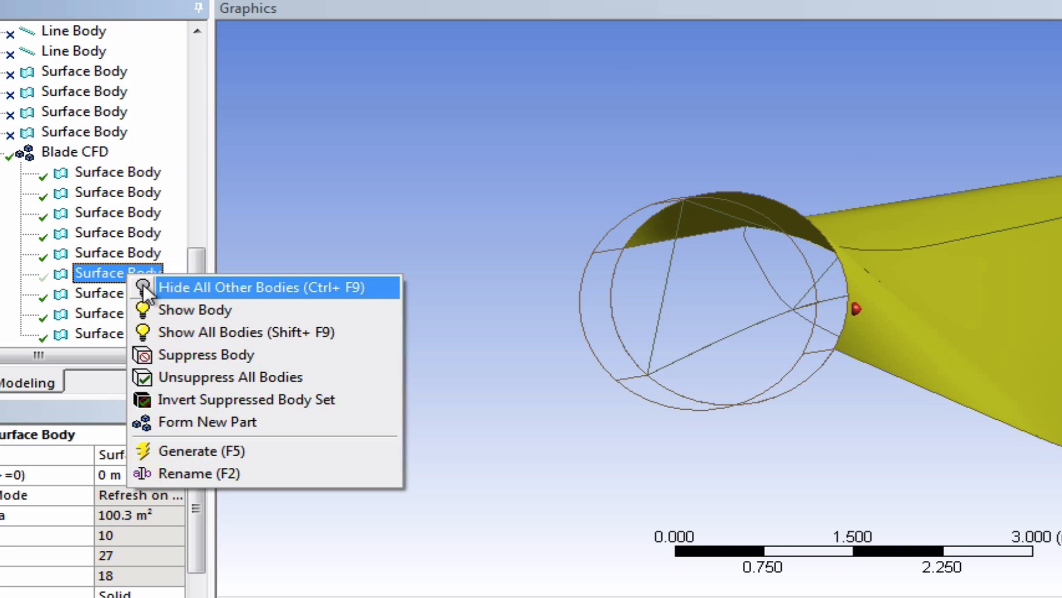
mouse_move(214, 310)
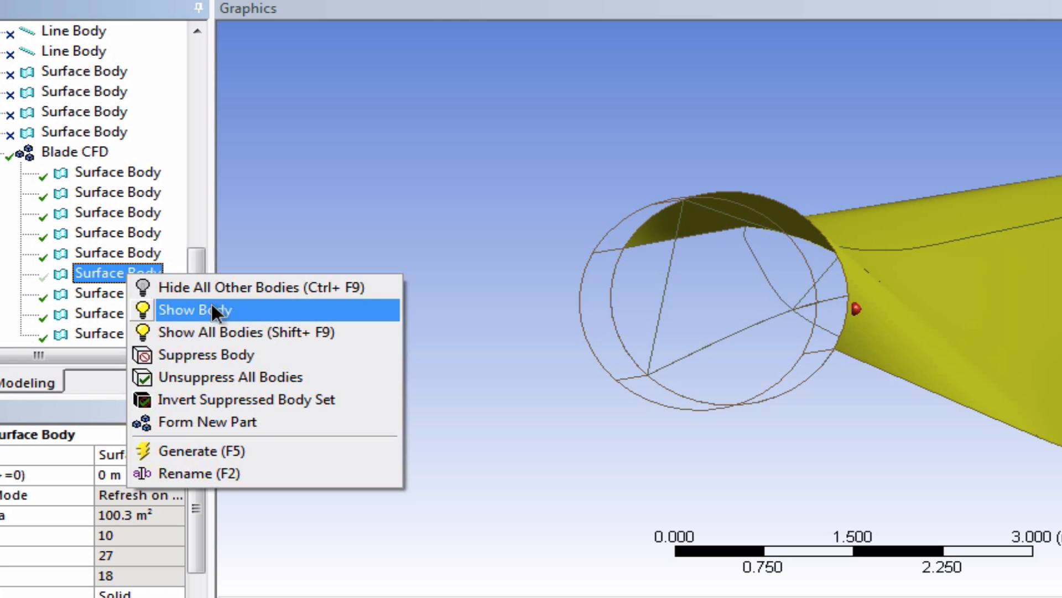
left_click(195, 309)
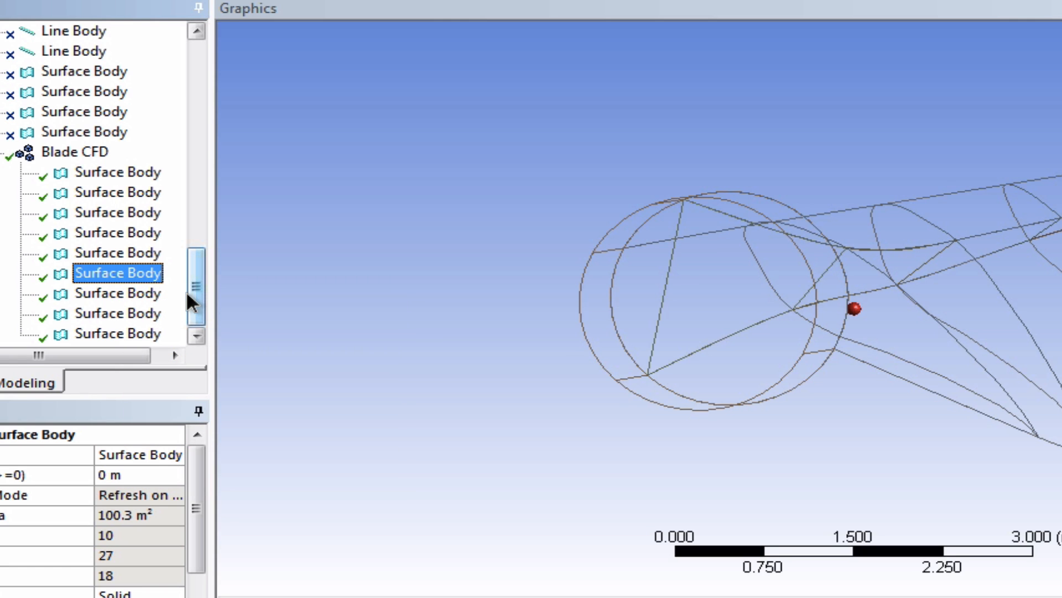